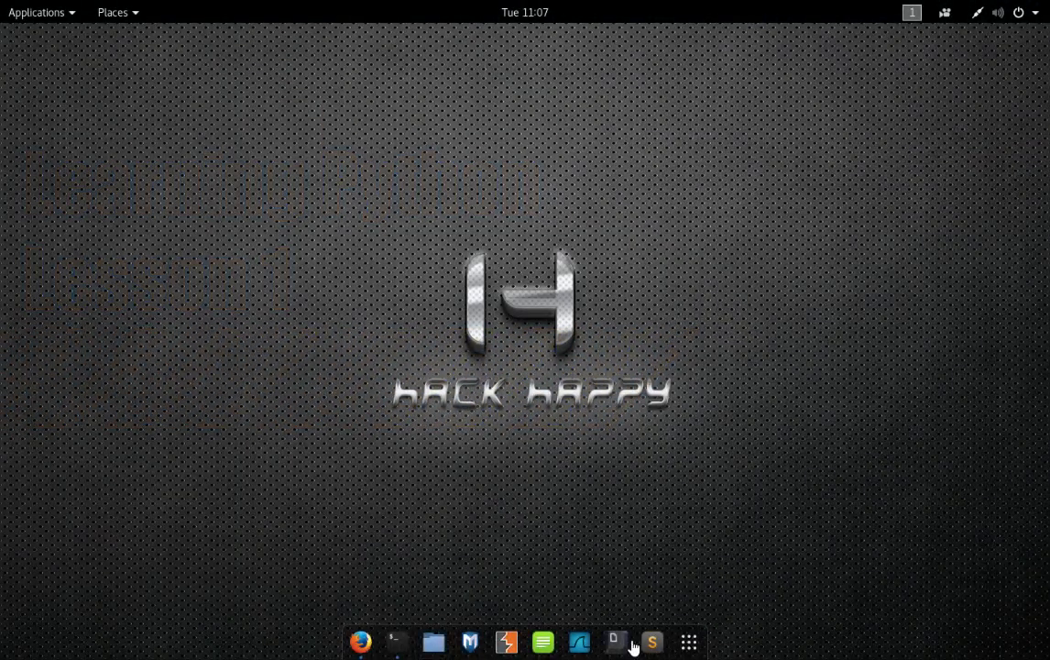
- Launch Sublime Text from the dock to get an empty untitled document
click(652, 641)
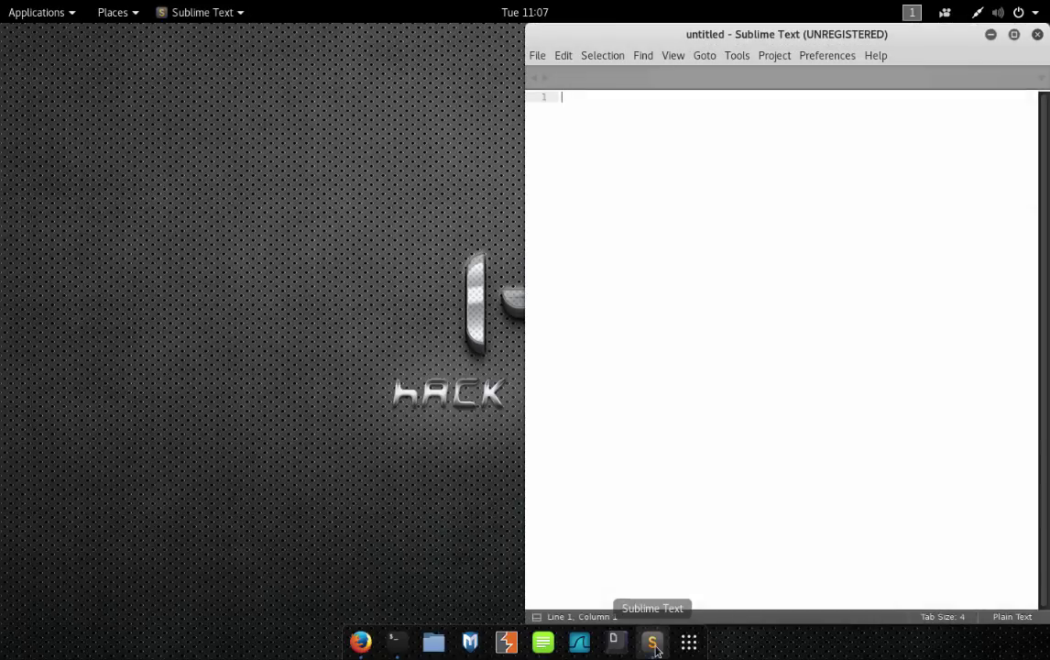
mouse_move(362, 640)
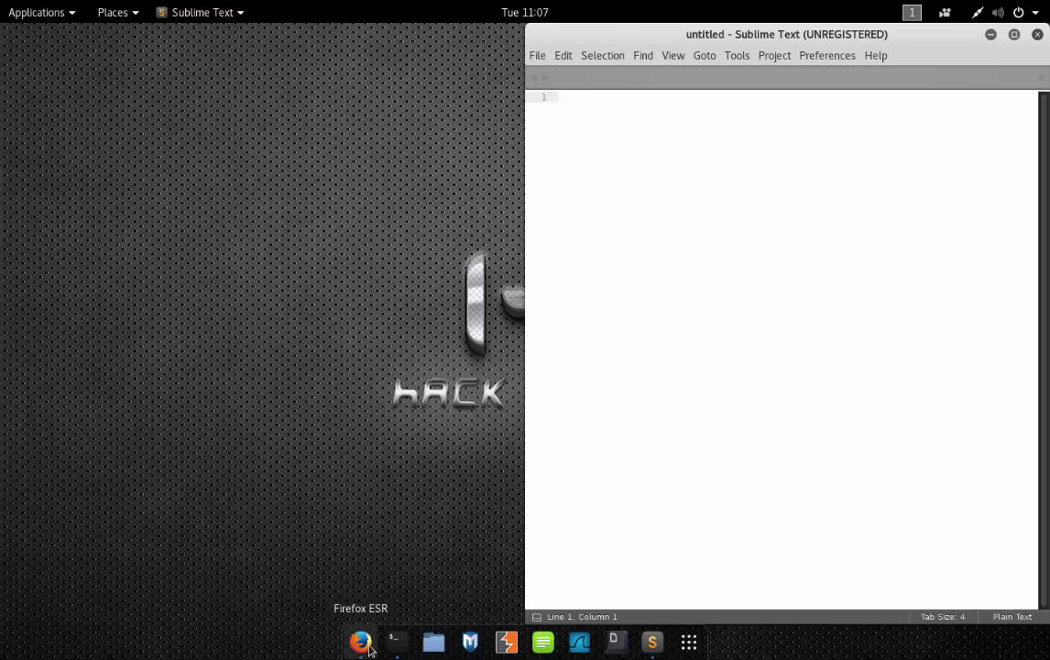
- In Firefox, copy the Sublime Text 3 Ubuntu 64 bit download link address
click(360, 641)
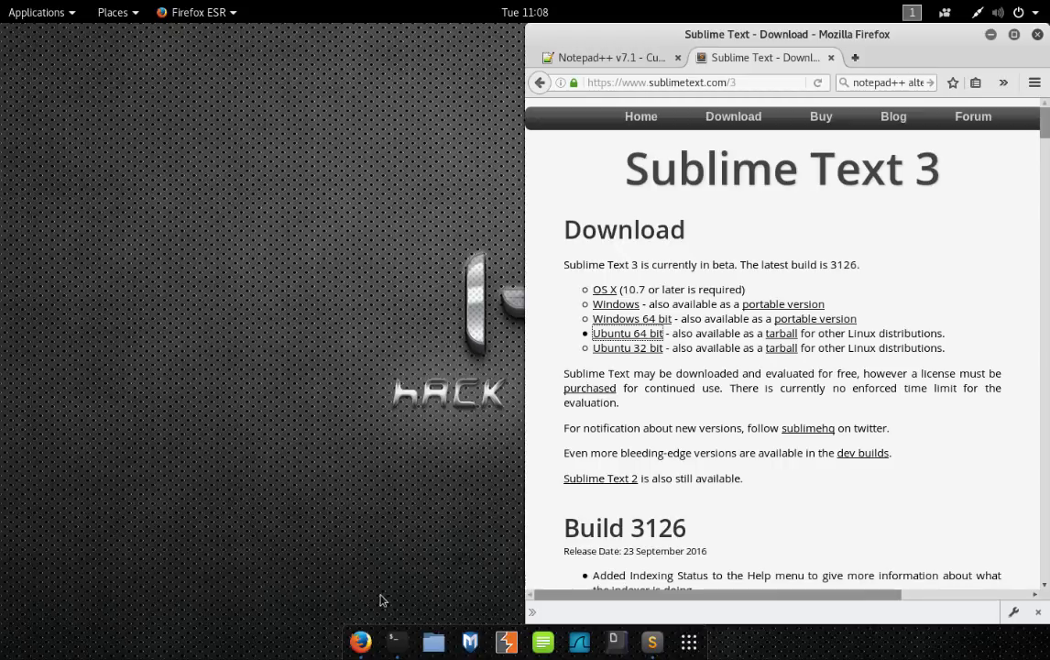
mouse_move(720, 101)
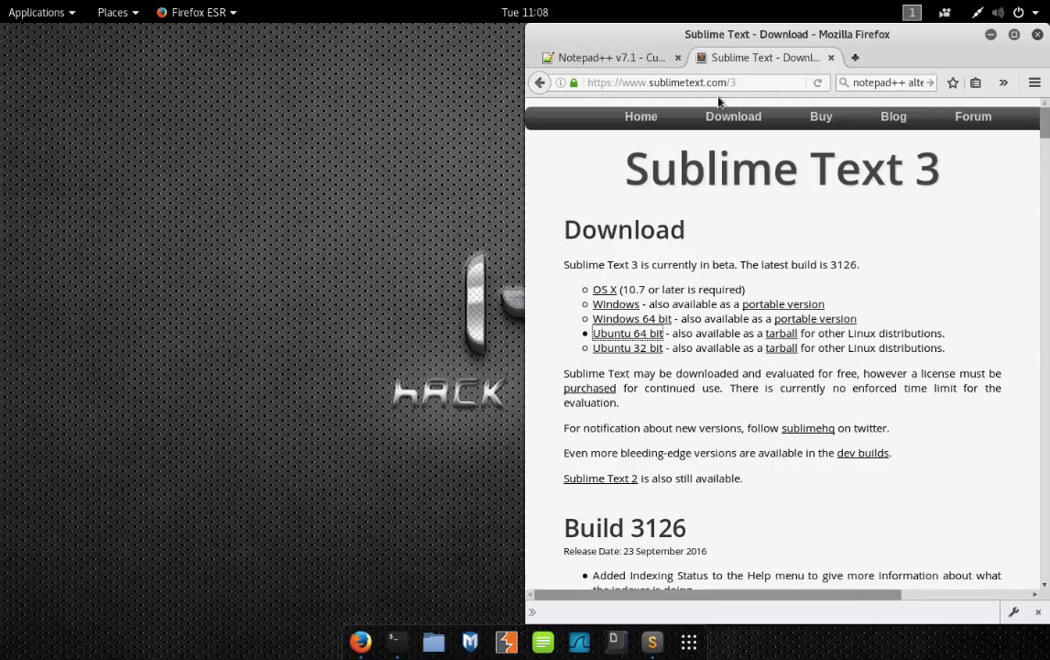
mouse_move(628, 333)
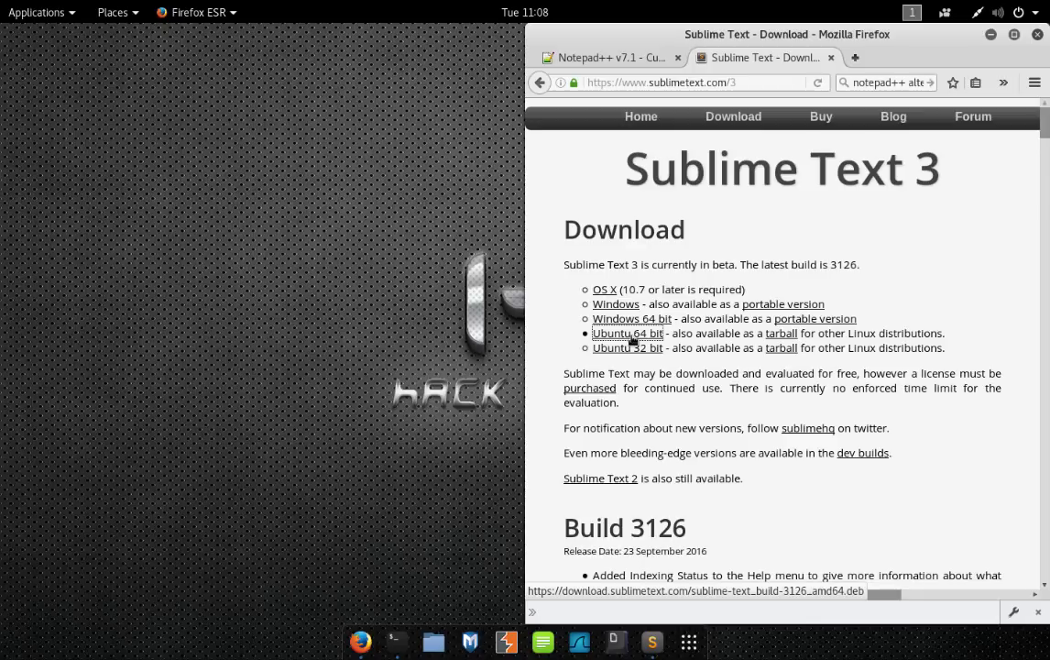
right_click(626, 332)
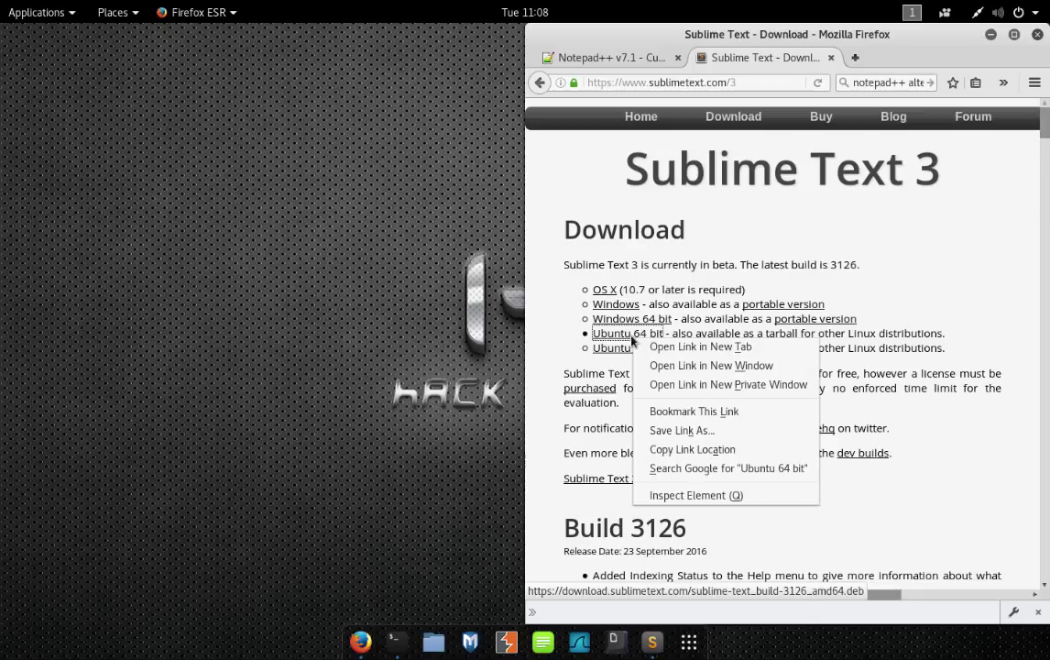
mouse_move(718, 449)
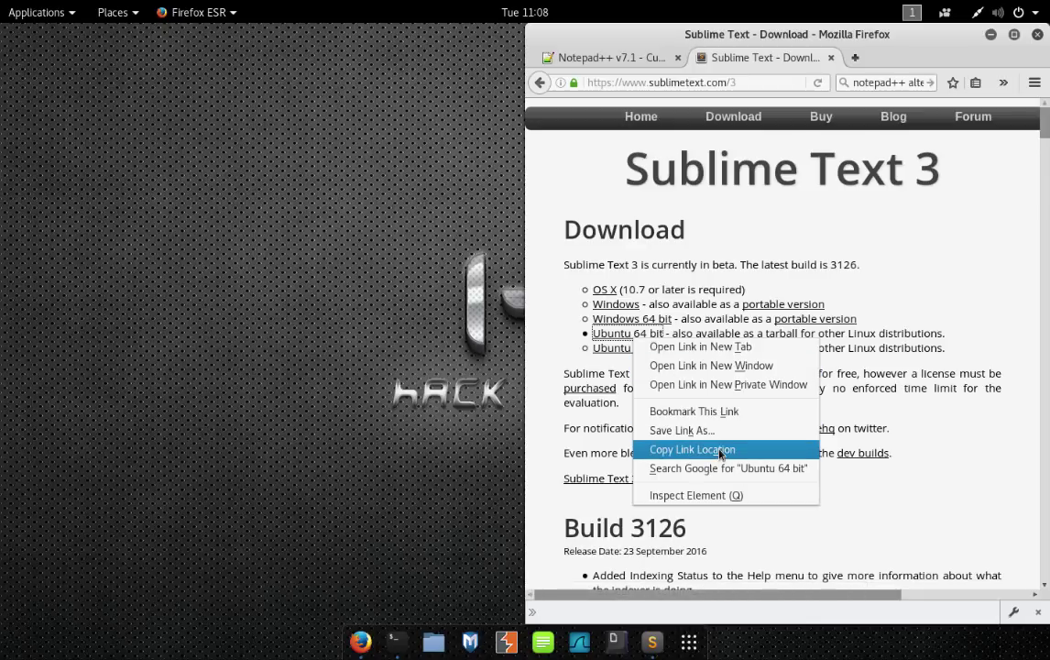
click(692, 449)
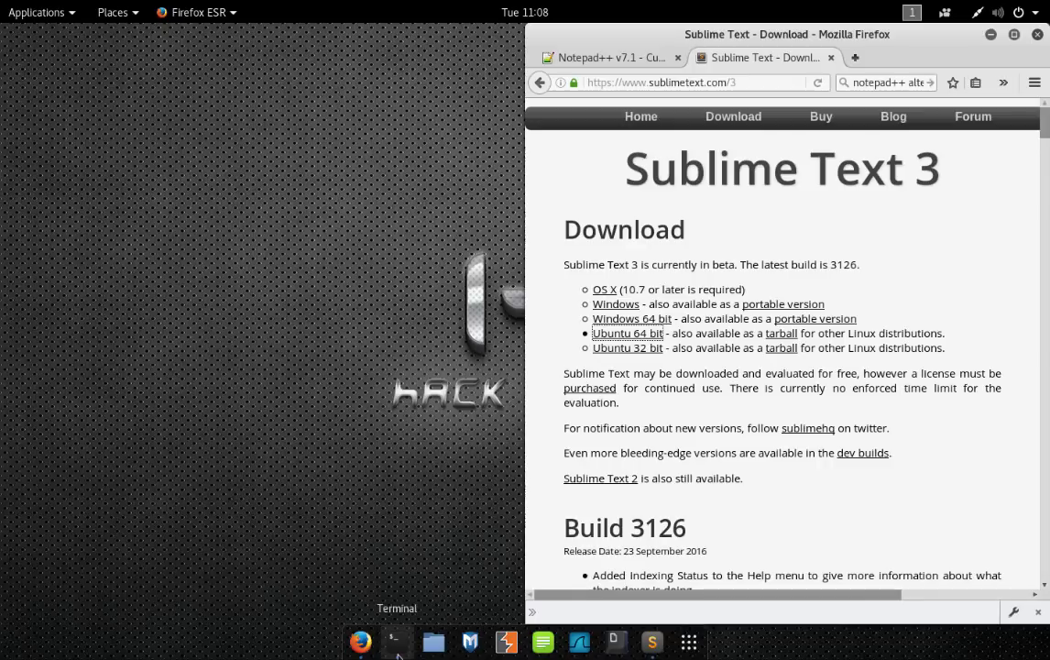
- Download sublime-text_build-3126_amd64.deb with wget and install it with dpkg
click(393, 642)
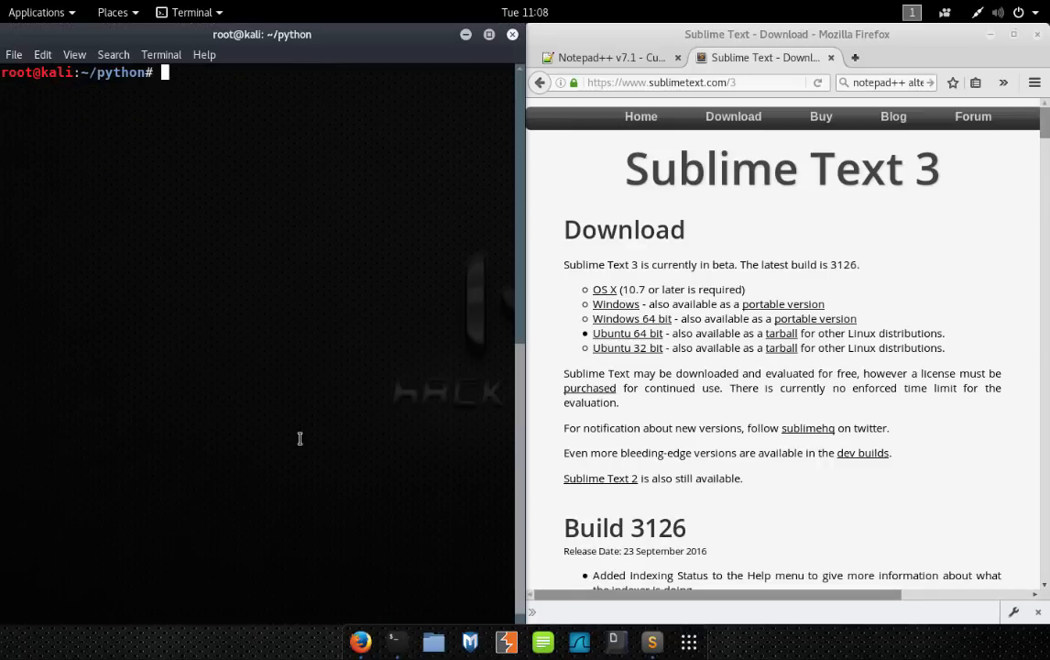
text(wget)
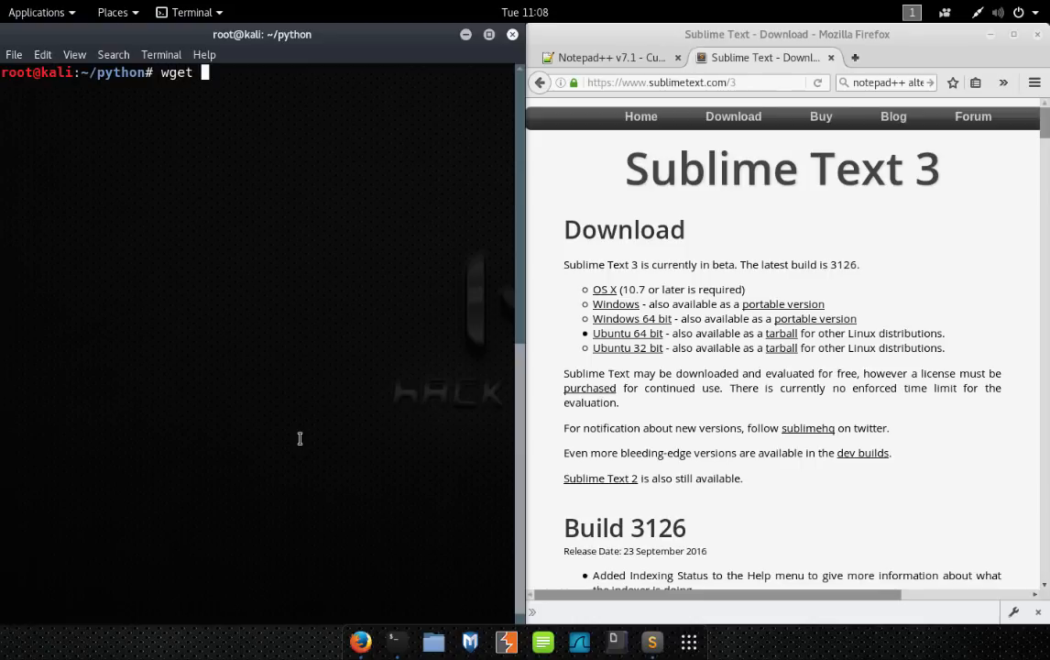
mouse_move(278, 350)
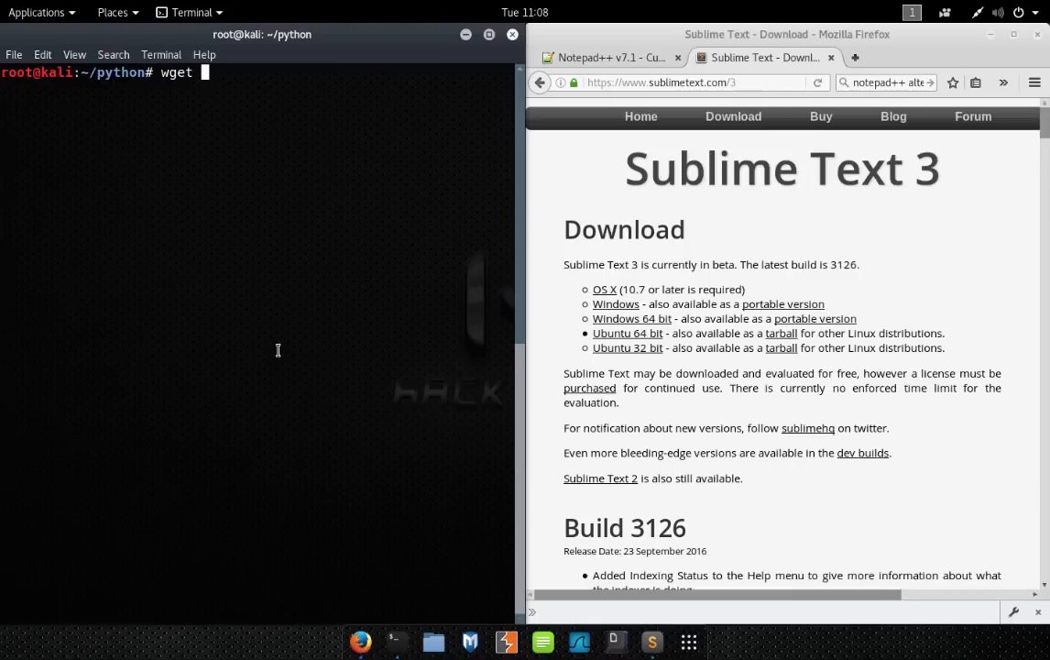
text(https://download.sublimetext.com/sublime-text_build-3126_amd64.deb)
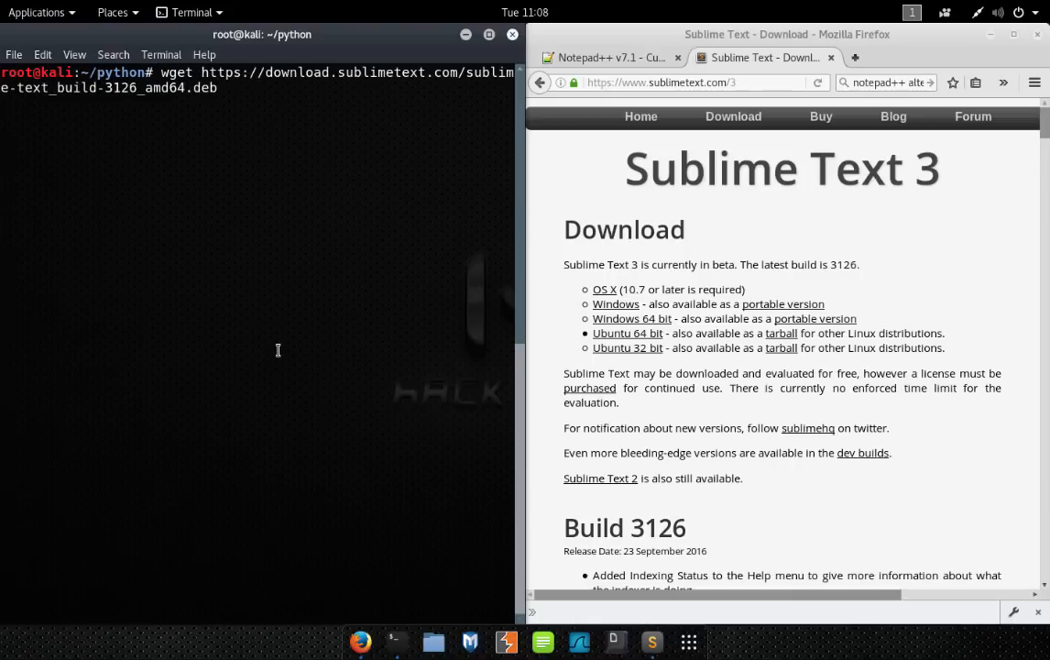
key(Return)
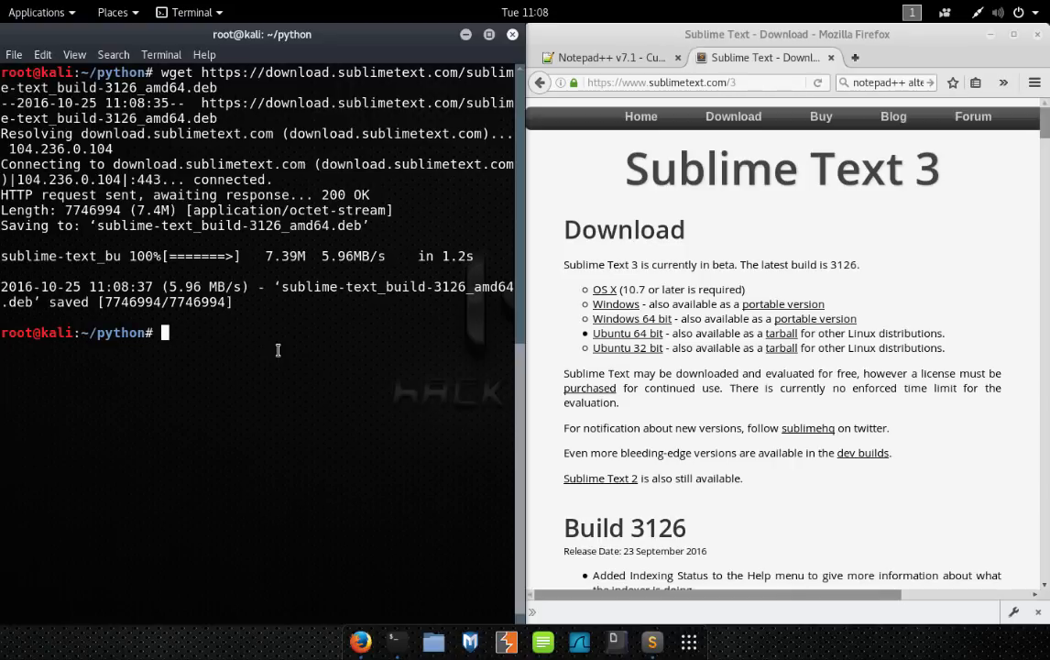
text(dpkg --)
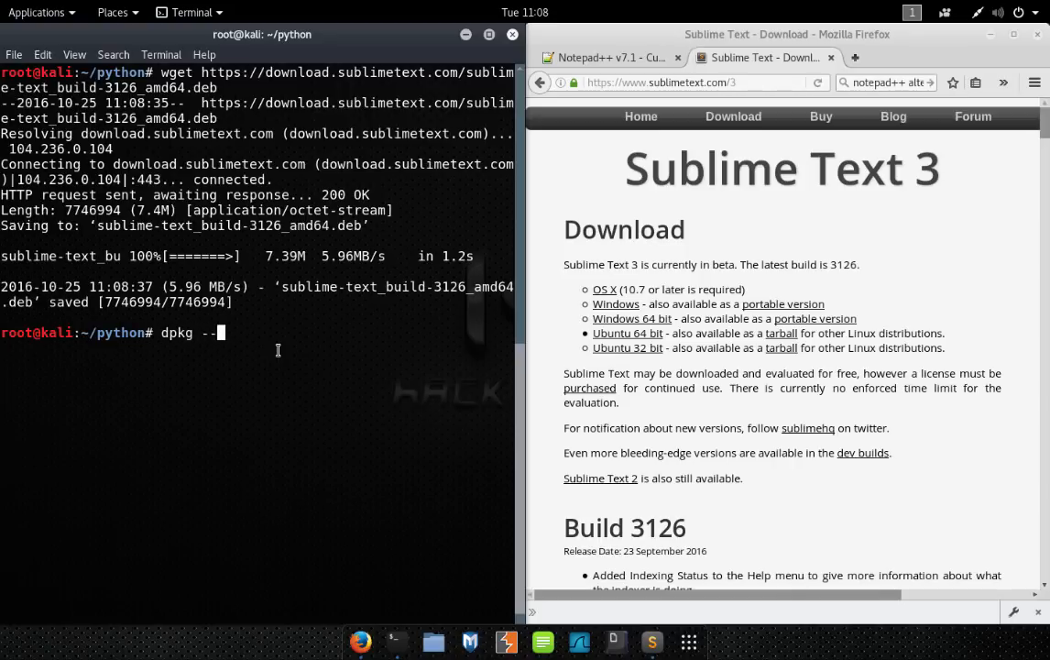
text(o)
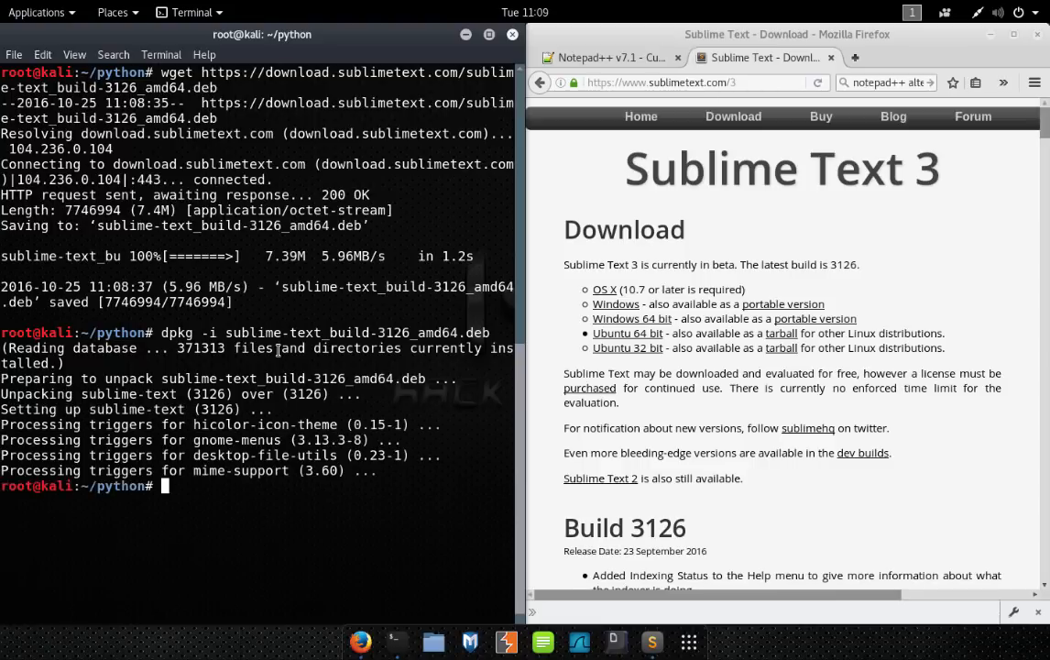
- Search the GNOME app overview for 'sublim' and launch Sublime Text
click(689, 642)
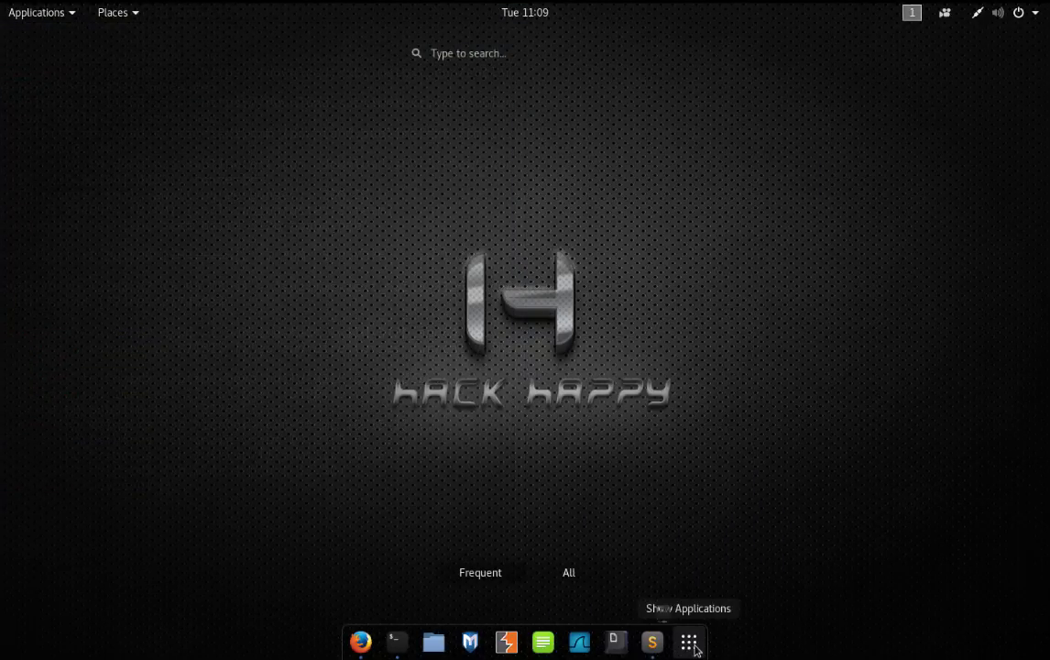
click(690, 642)
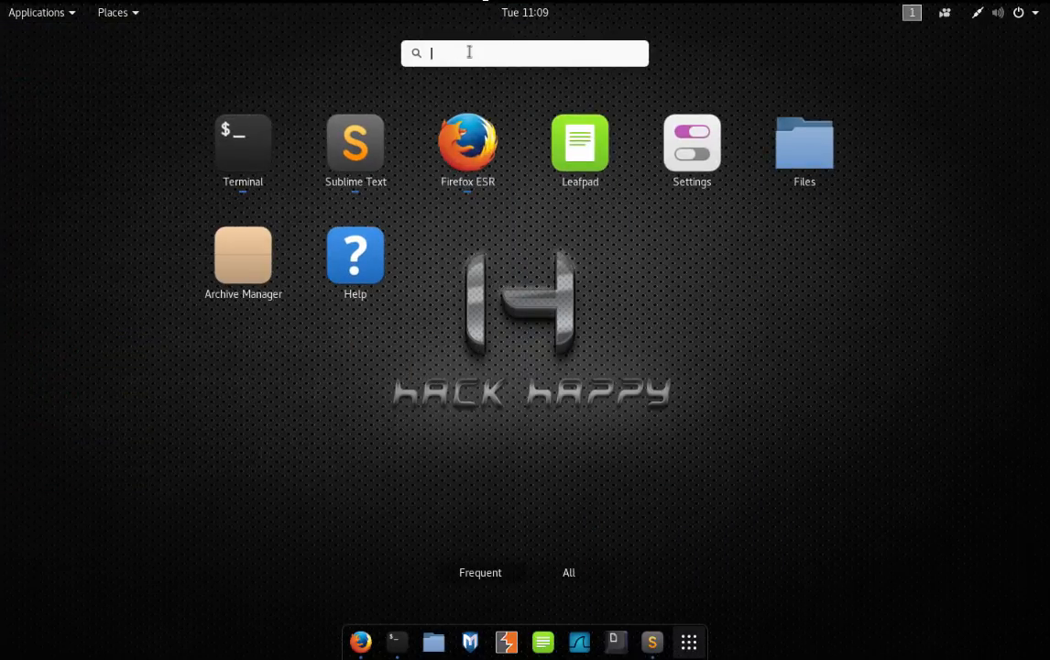
text(sublim)
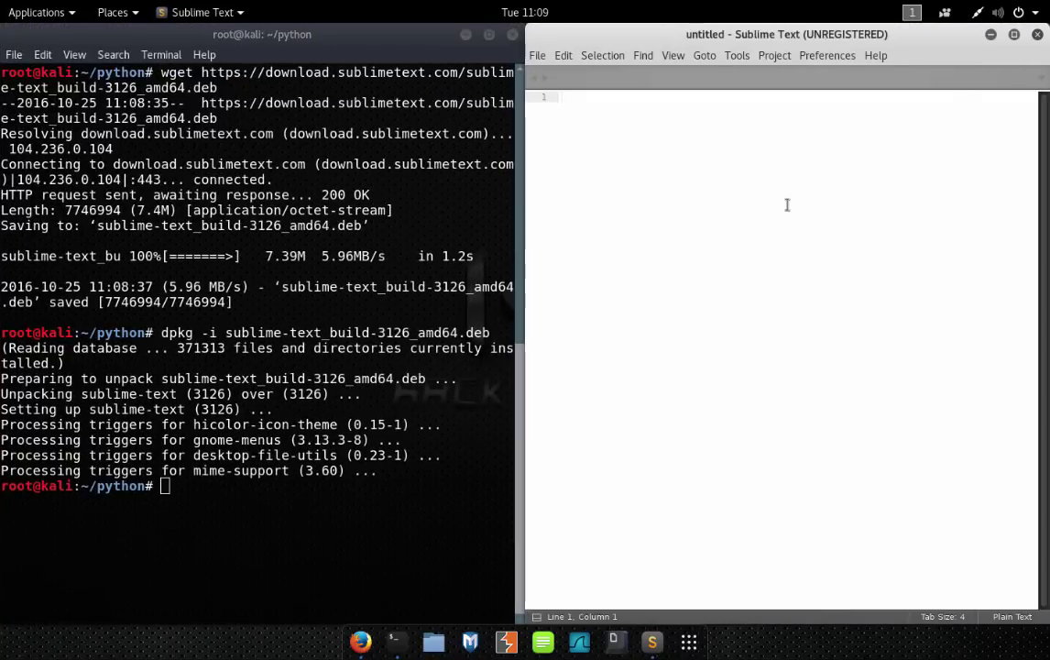
mouse_move(760, 145)
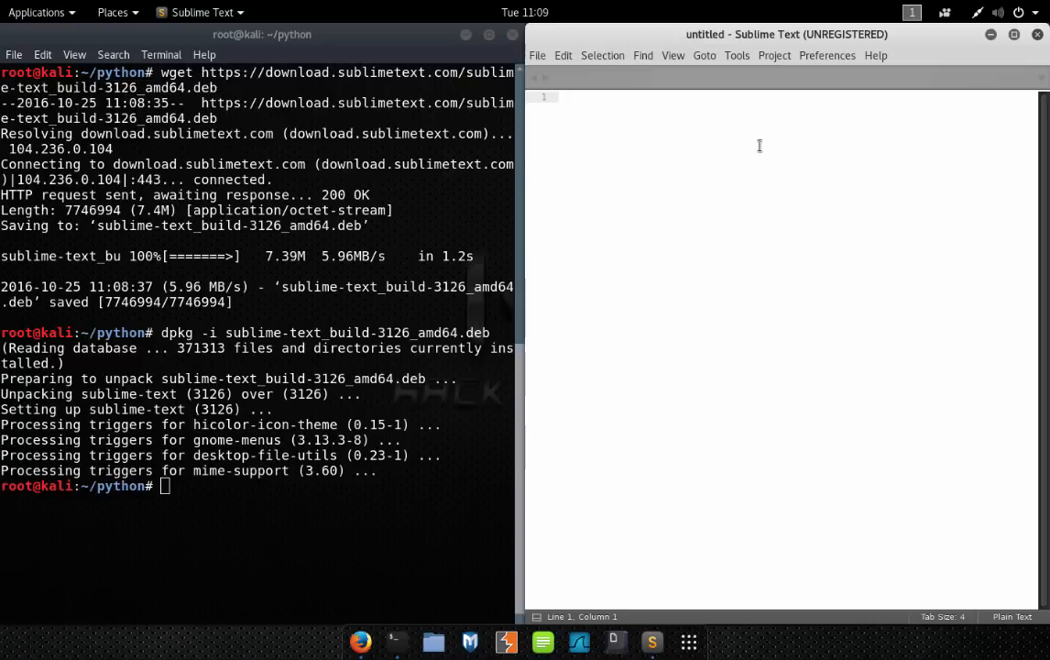
- Set the untitled document's syntax to Python through View > Syntax
click(673, 55)
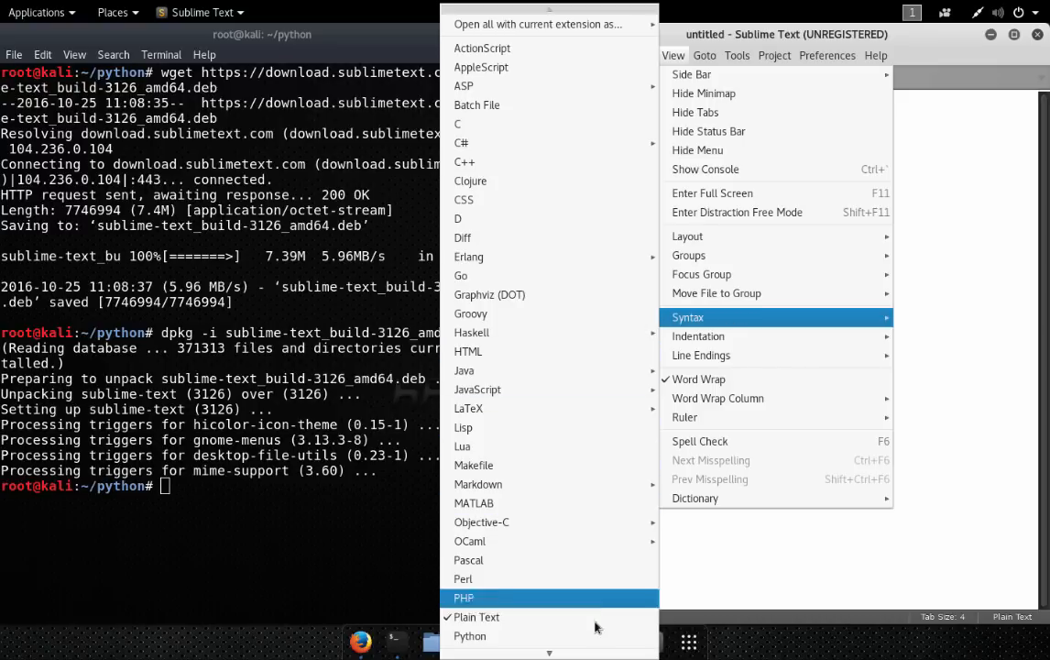
mouse_move(470, 637)
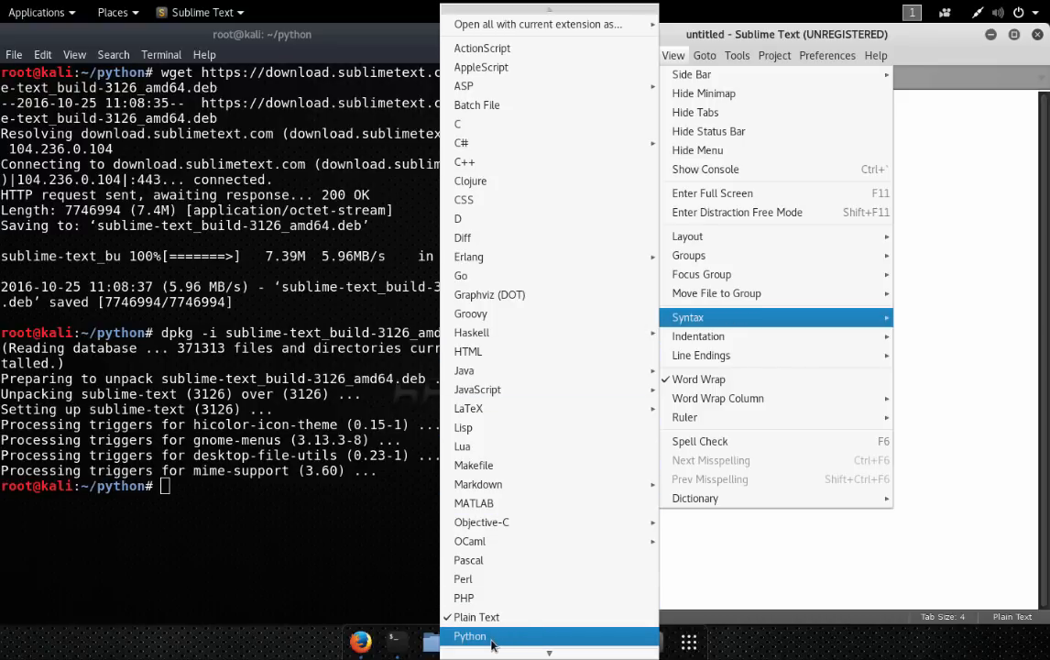
click(468, 636)
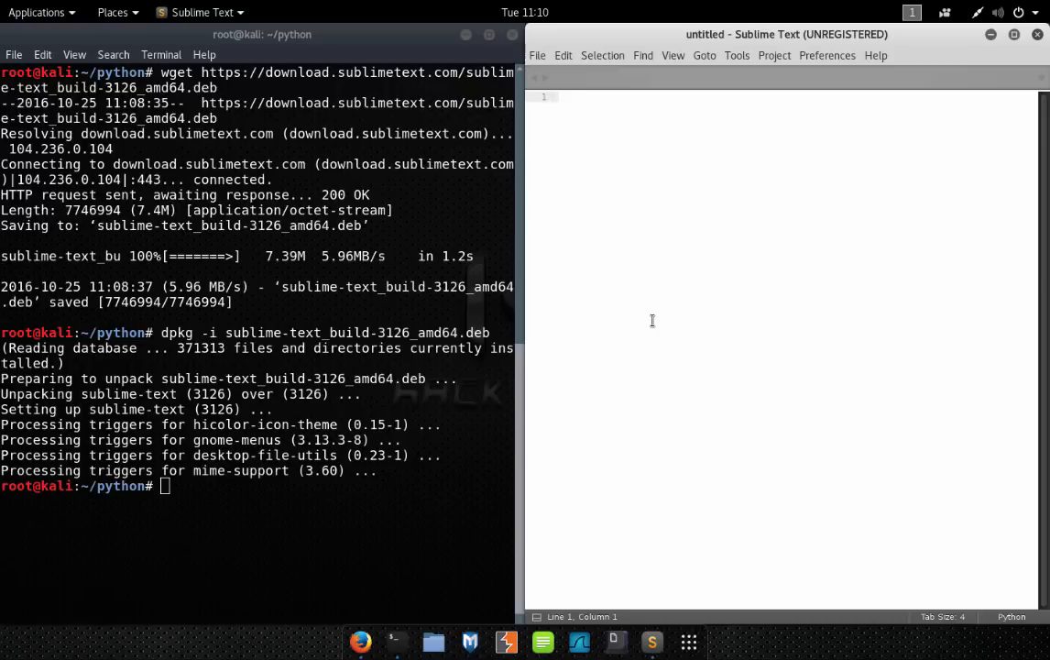
- Write print "Hello World!" on line 1 of the document
text(r)
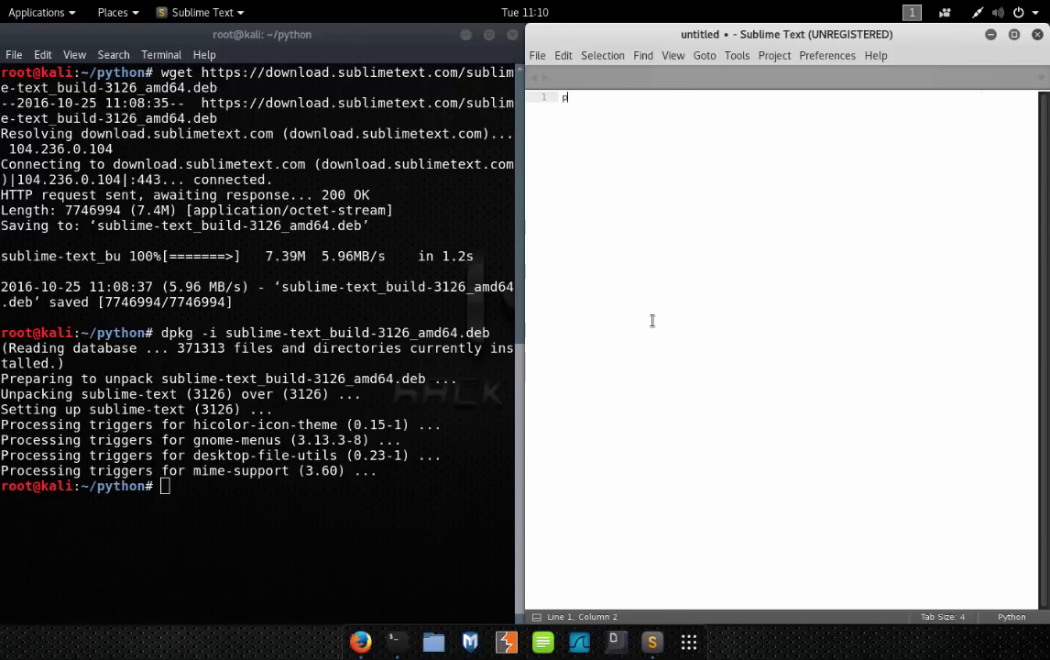
text(rint)
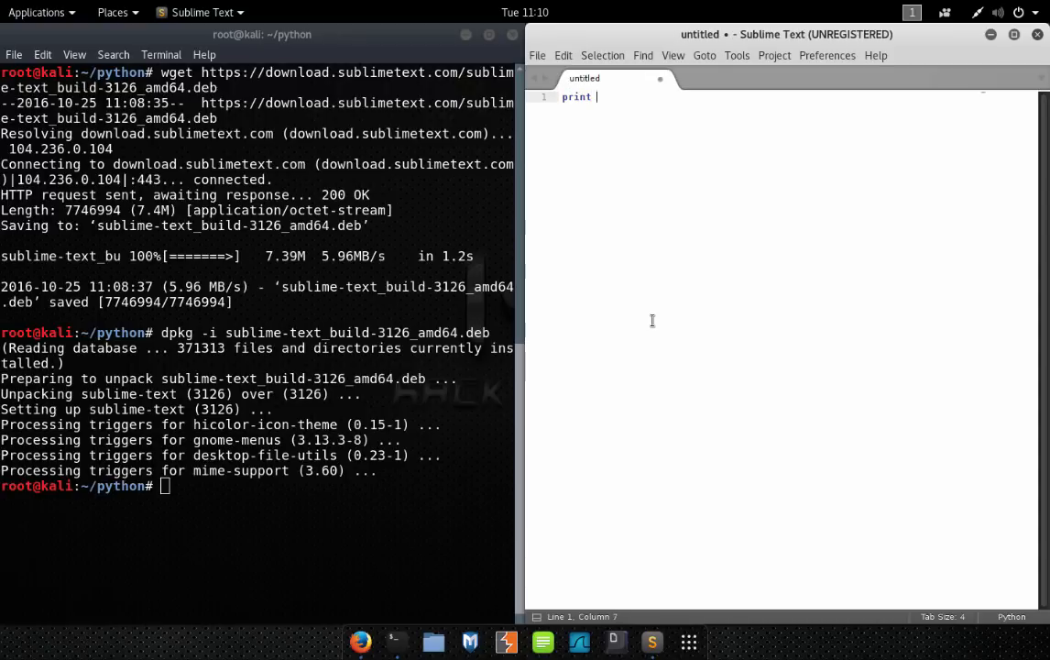
text(")
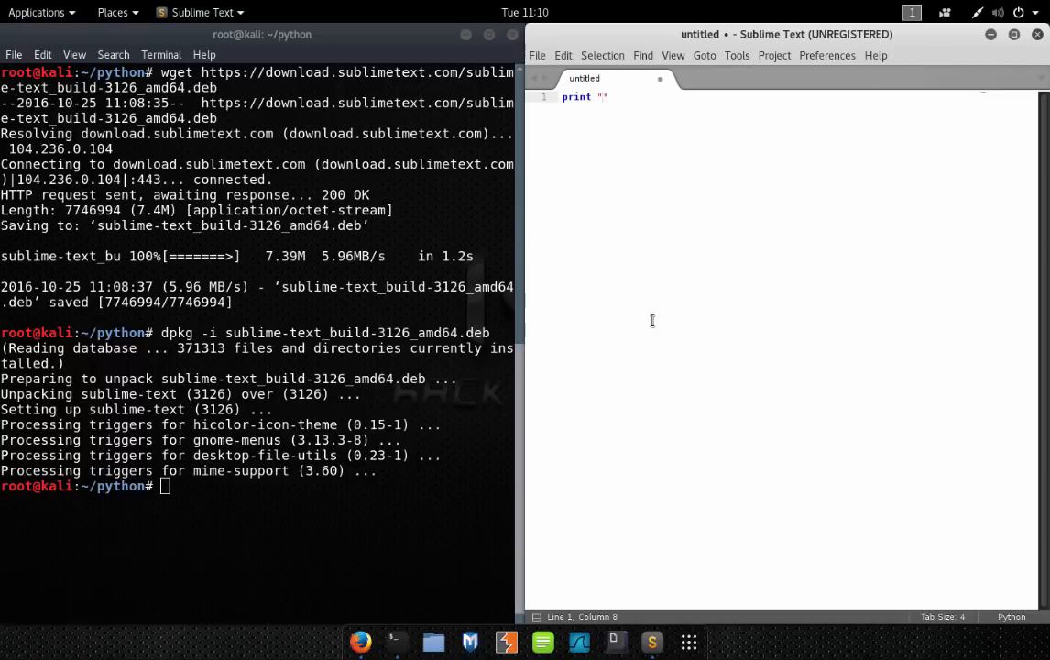
text(Hello World!)
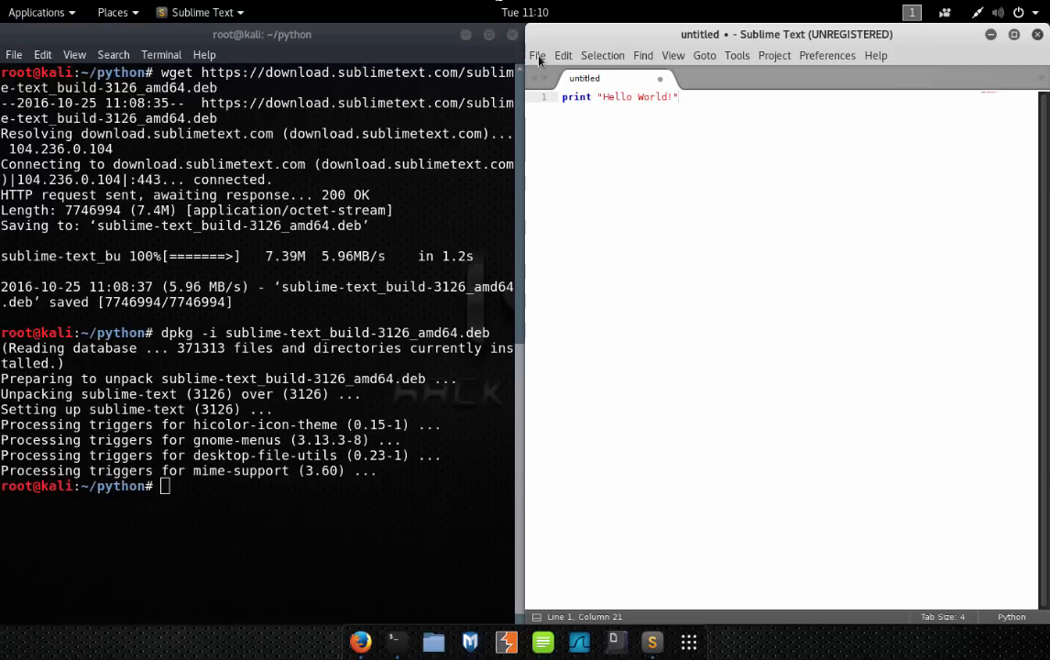
- Save the Hello World script as untitled.py in the ~/python folder
click(542, 55)
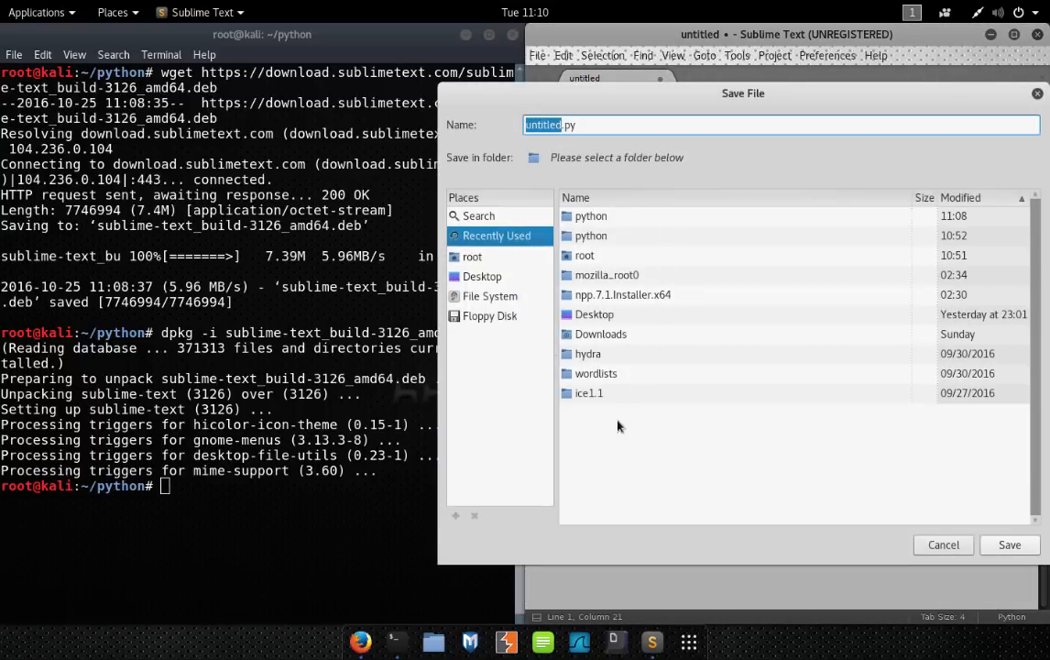
mouse_move(488, 263)
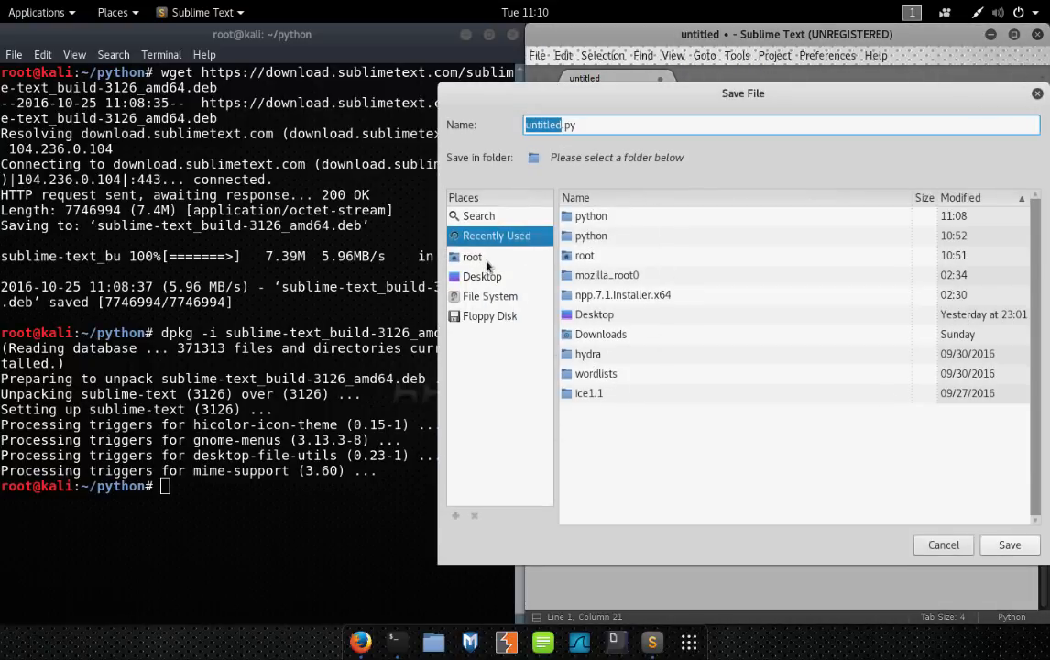
click(472, 257)
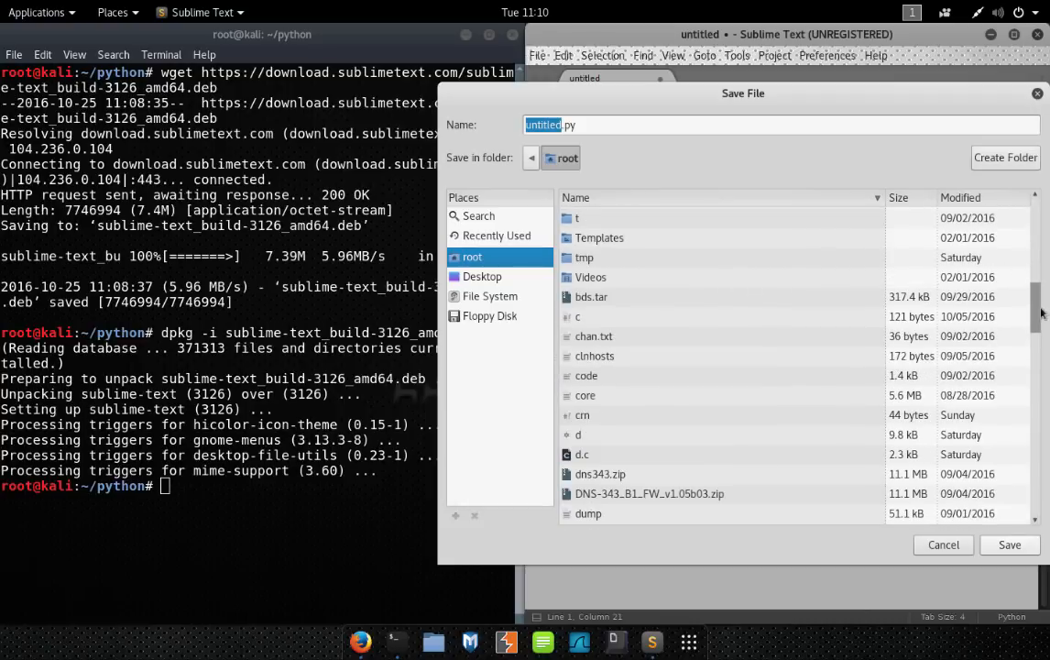
scroll(down, 3)
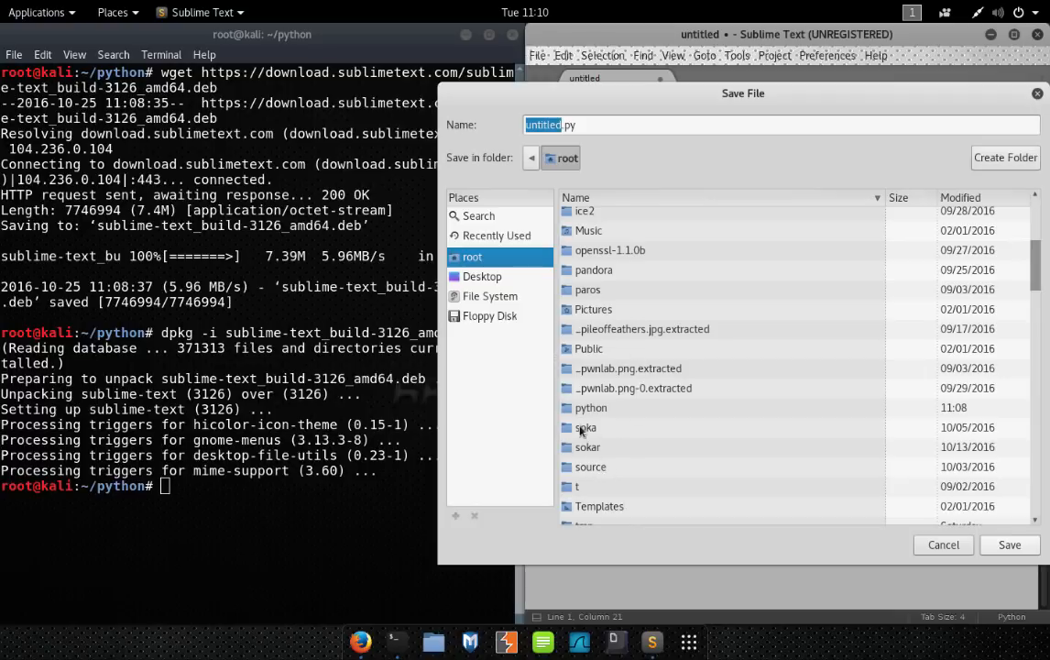
double_click(591, 408)
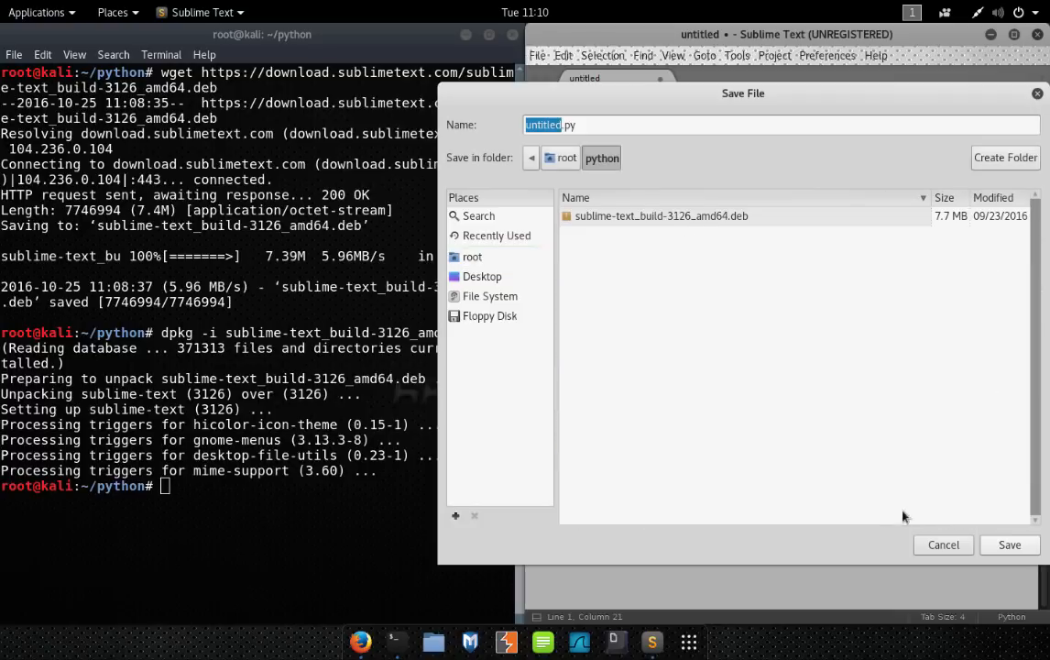
click(1009, 545)
text(ls)
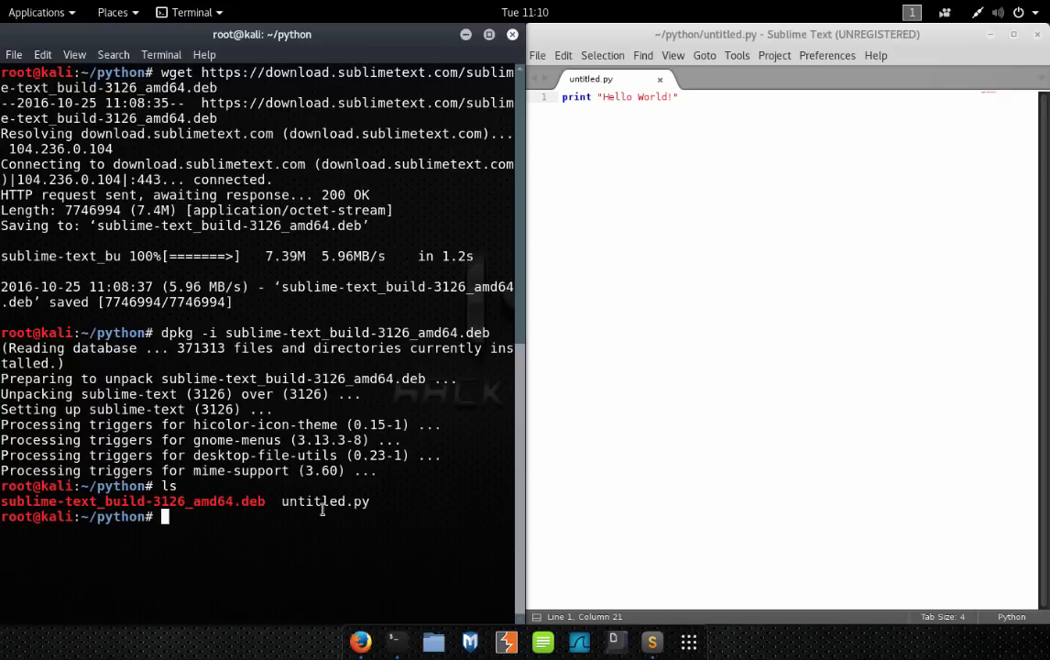
- Save the script under the new name HelloWorld.py with File > Save As
click(537, 55)
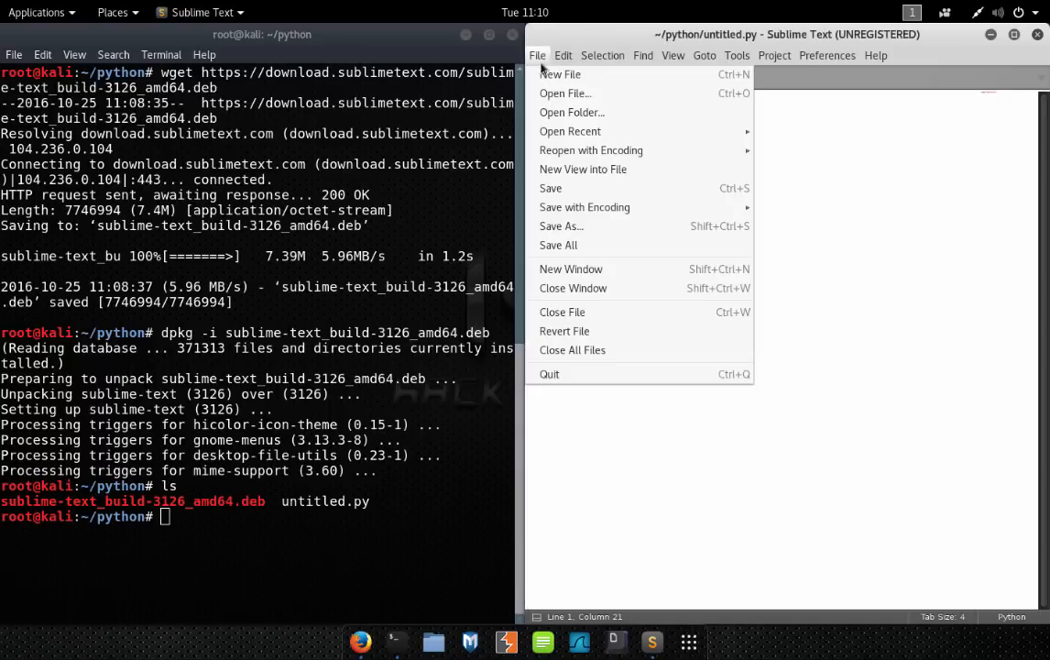
click(561, 225)
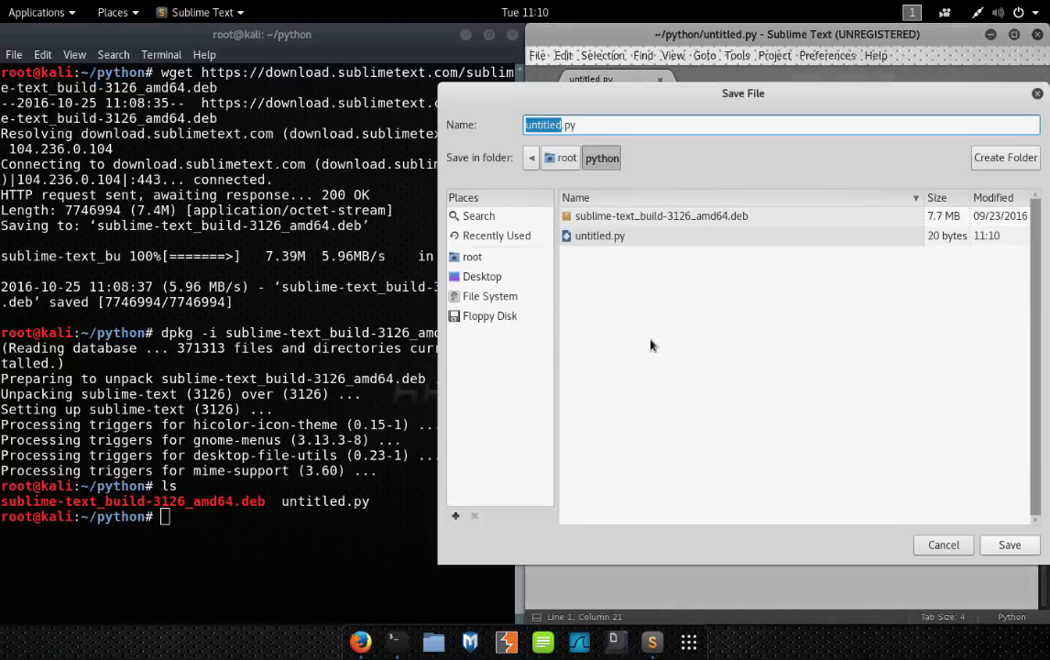
text(Hell.py)
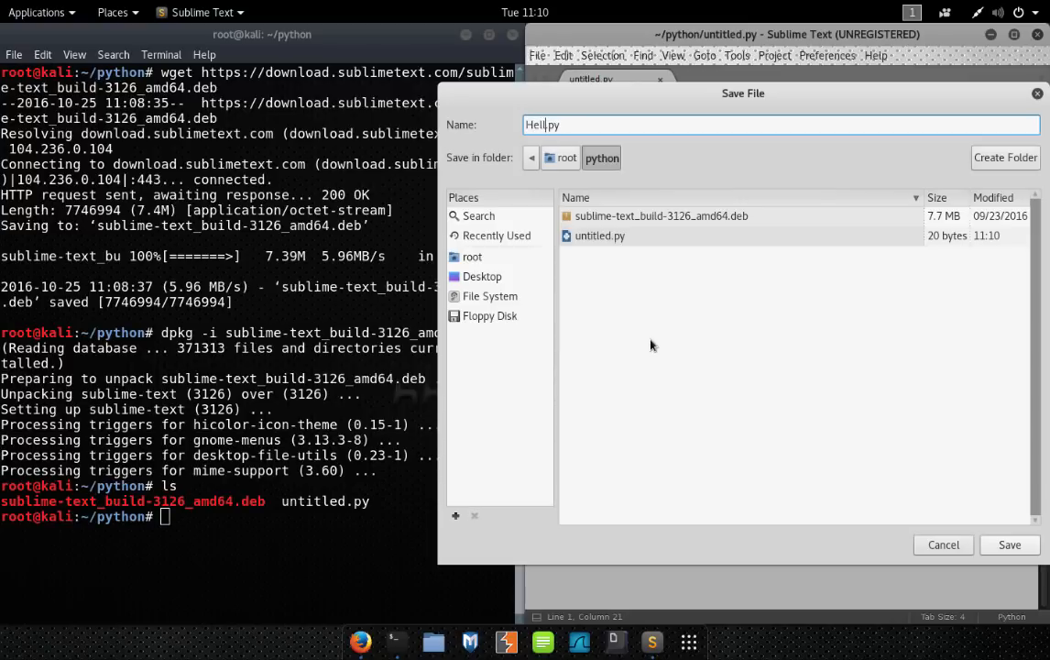
click(1010, 545)
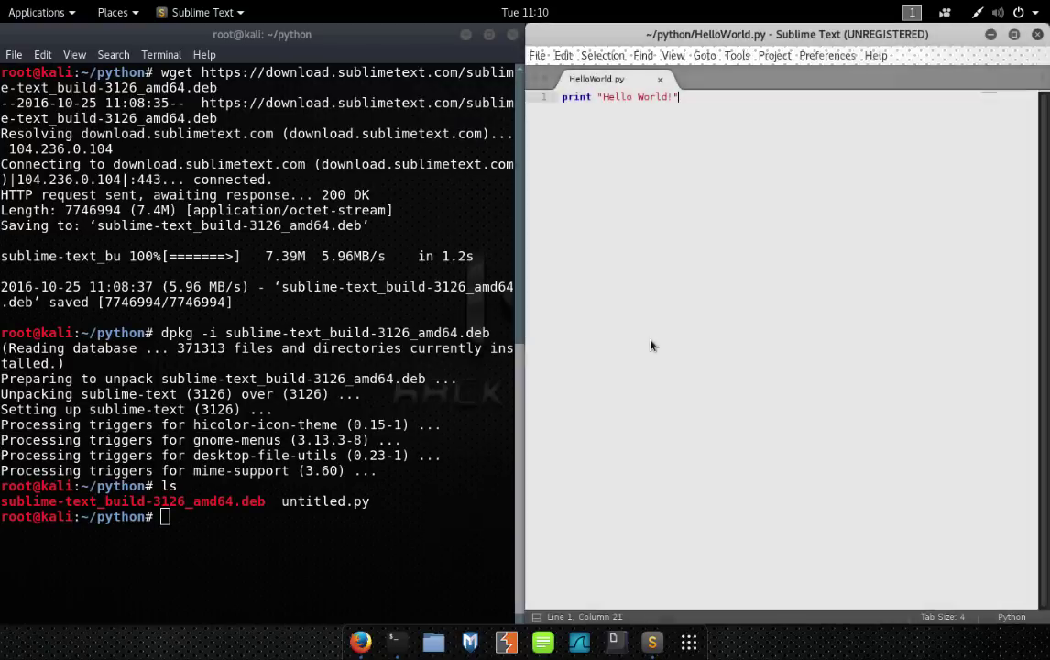
- In the terminal, list the python folder and delete untitled.py
text(ls)
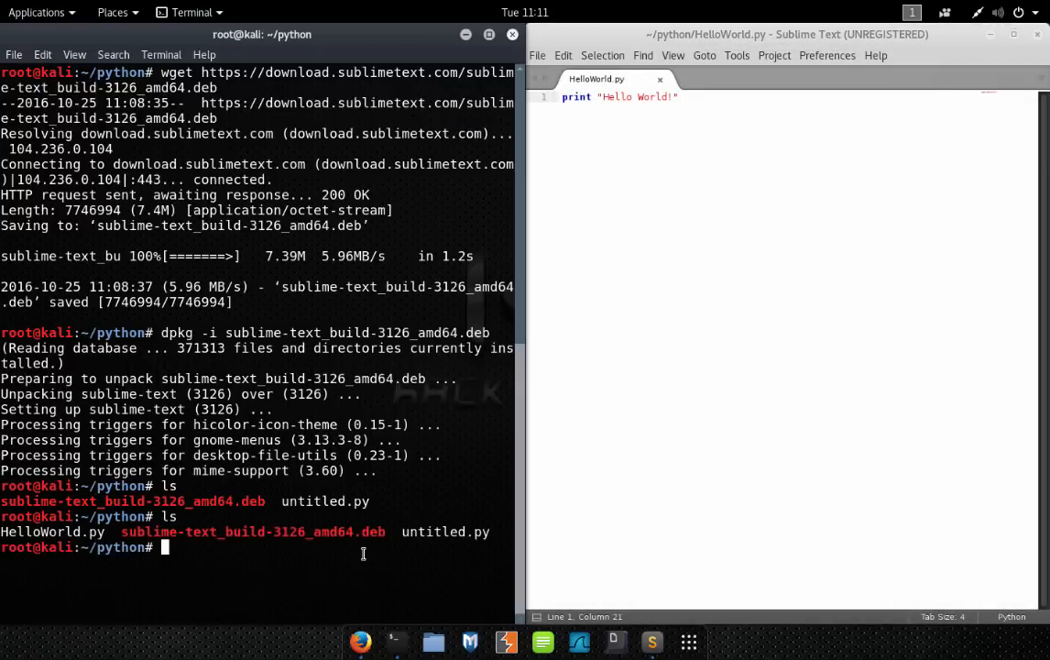
text(rm u)
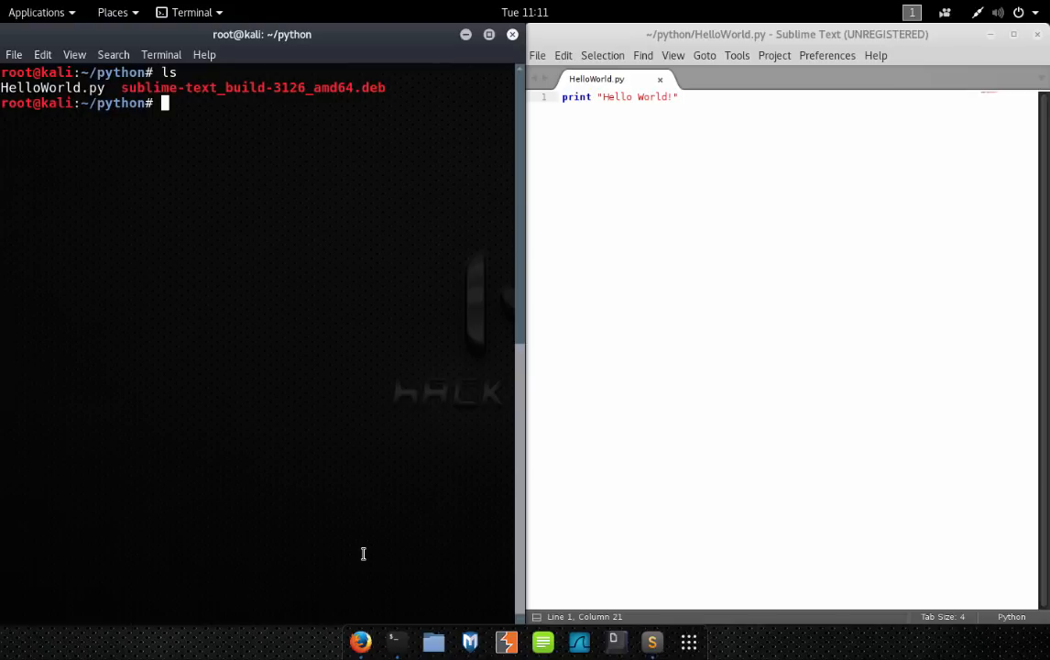
click(753, 286)
text([)
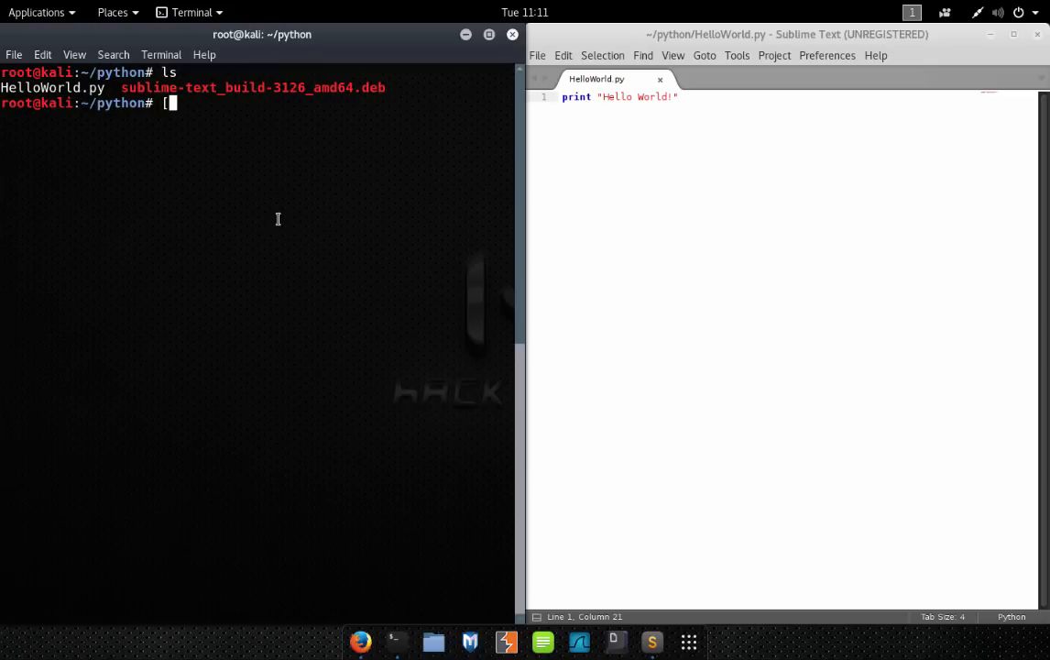
- Run python HelloWorld.py in the terminal to print Hello World!
text(ython HelloWorld.py)
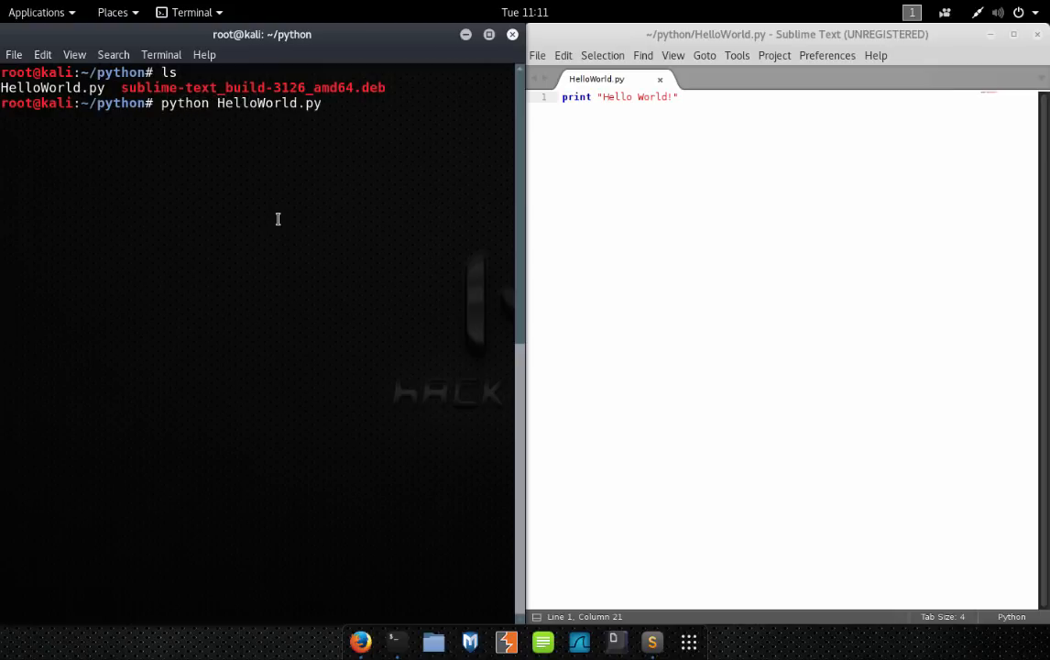
key(Return)
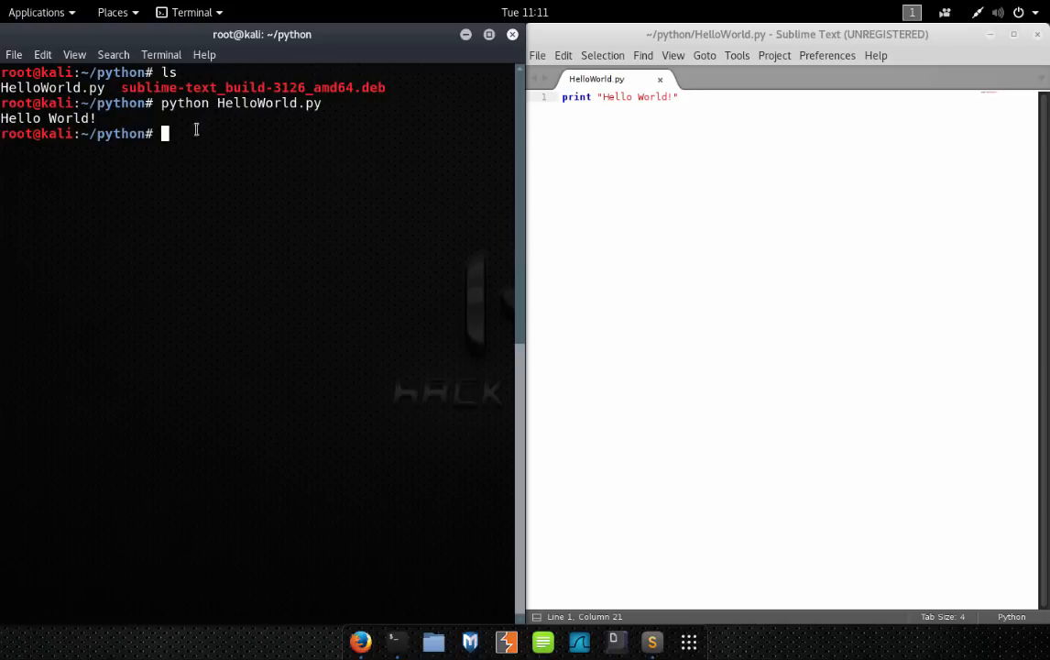
mouse_move(185, 145)
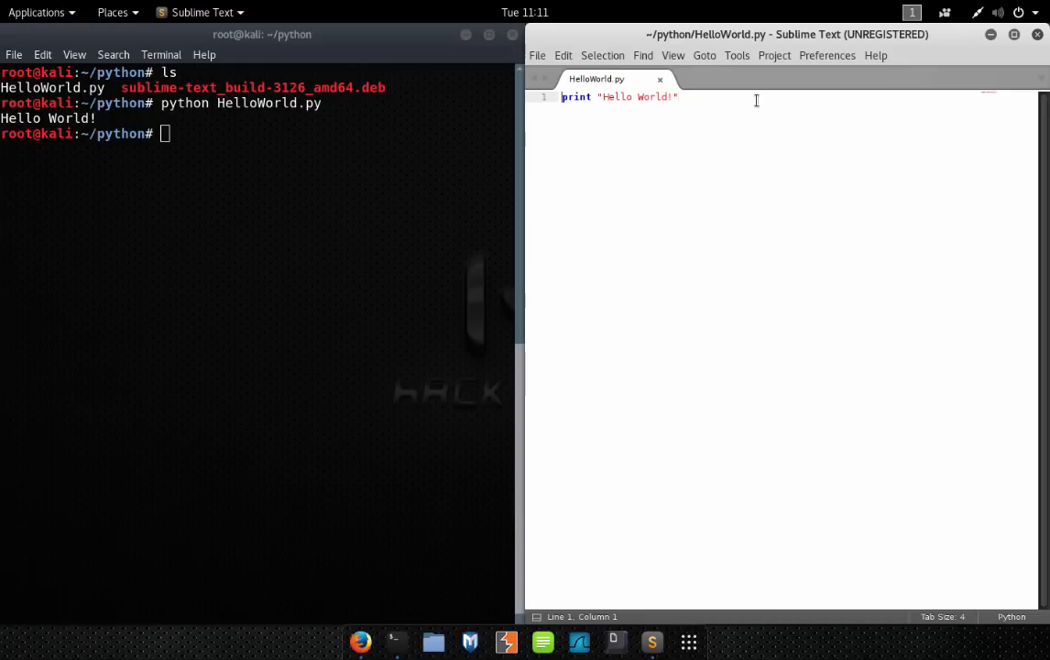
- Insert a #!/usr/bin/python line above print "Hello World!"
key(Return)
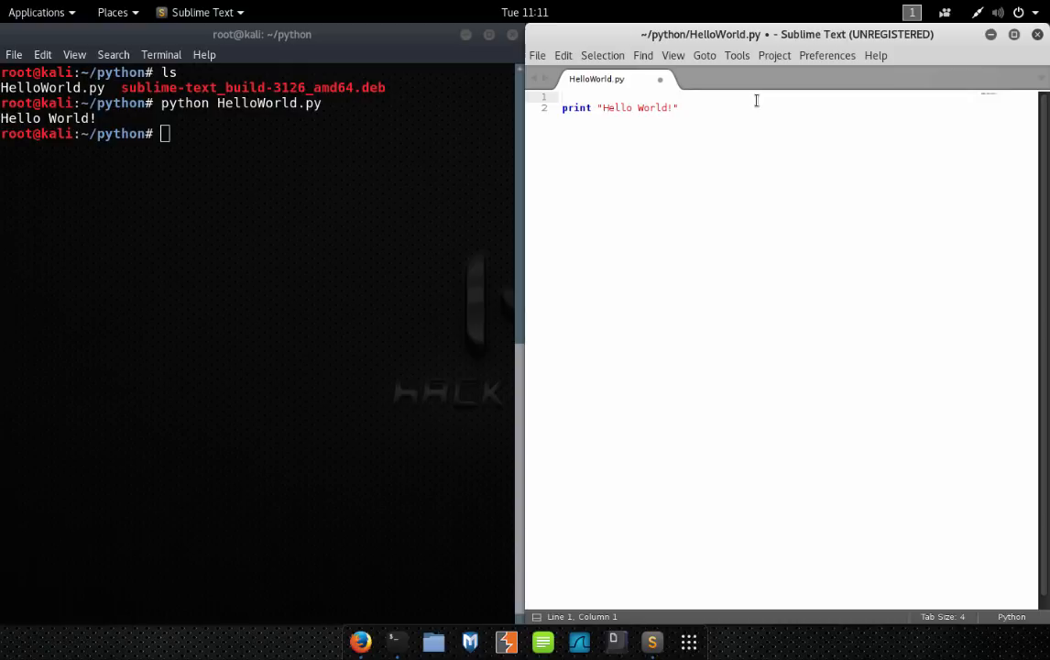
text(#1)
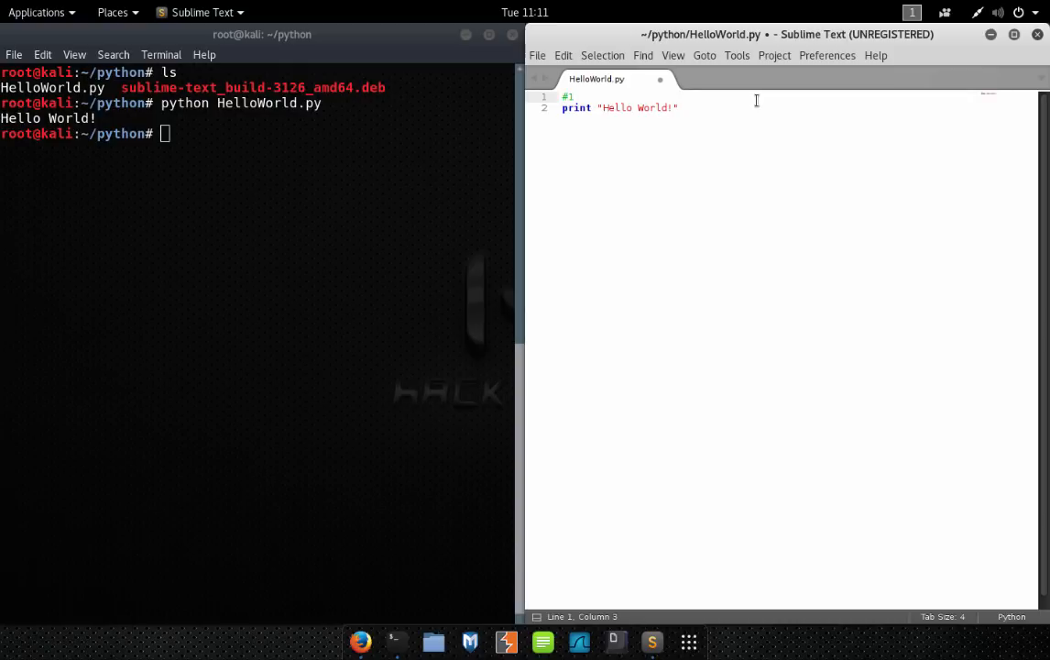
text(!/usr)
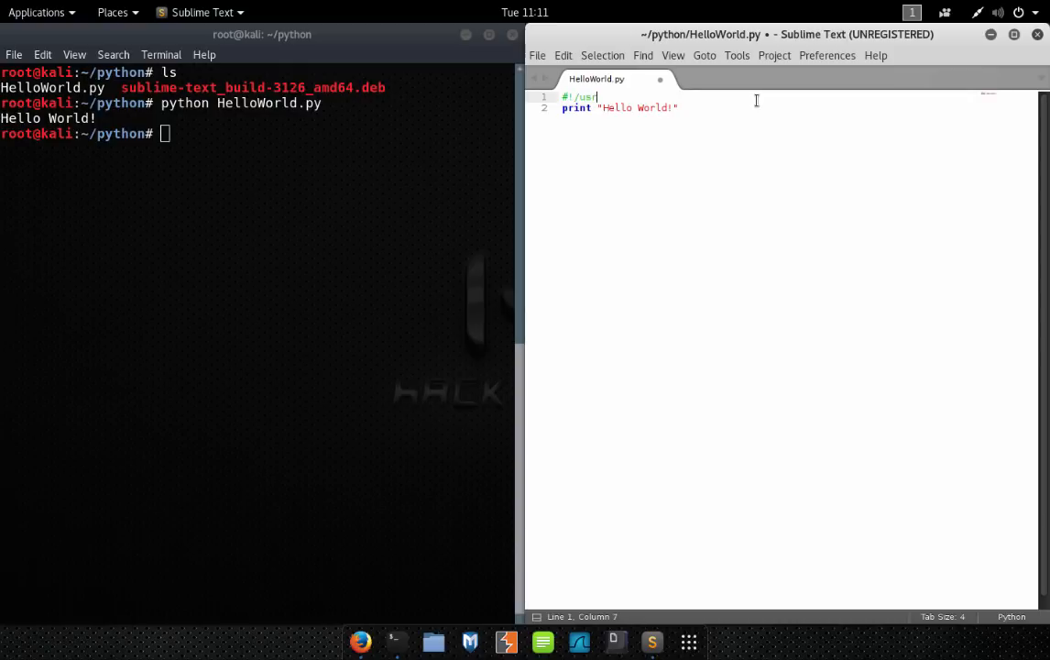
text(/bin/)
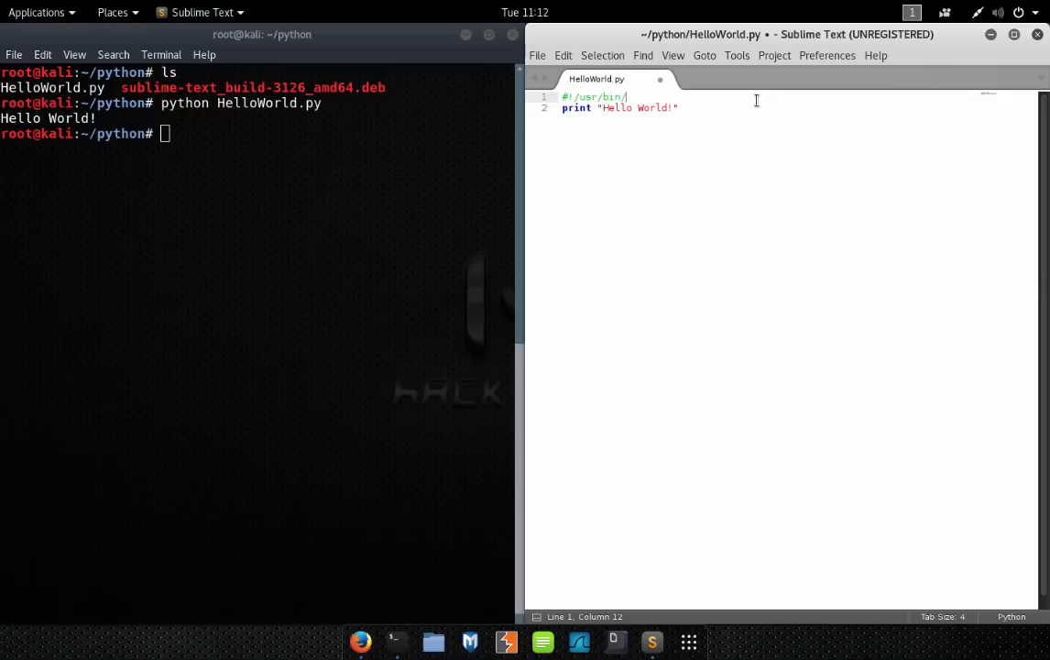
text(python)
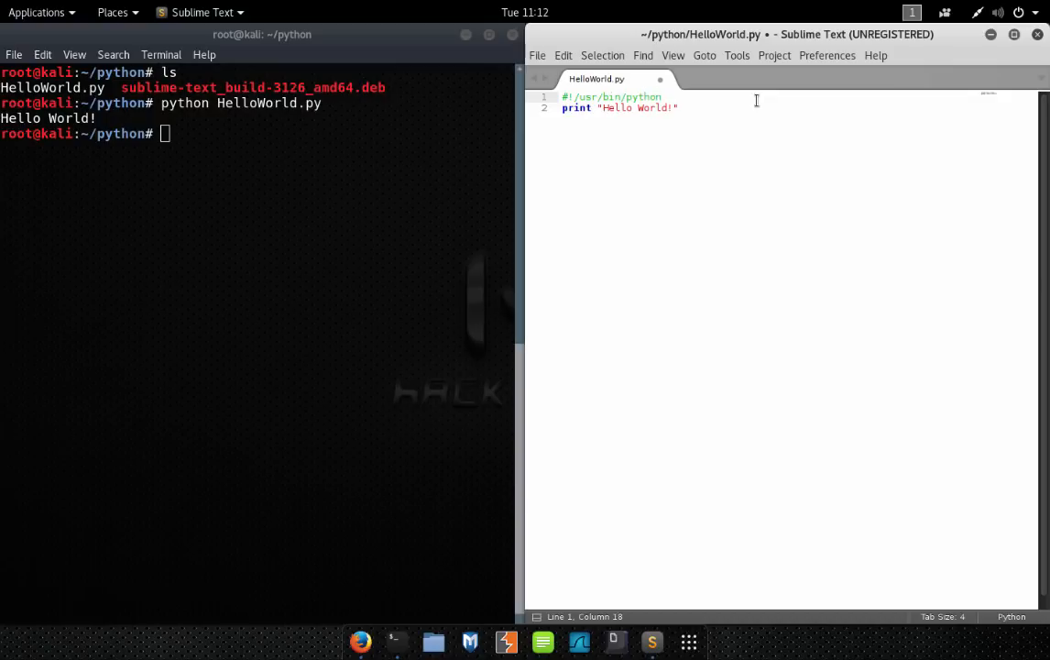
click(626, 96)
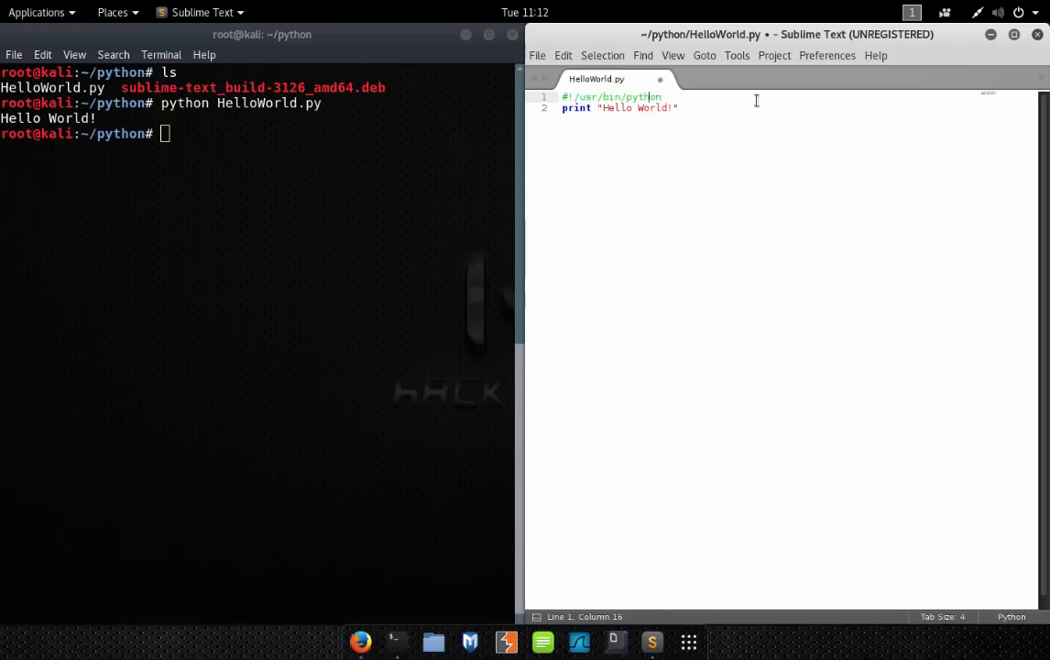
- Save the shebang edit to HelloWorld.py and list the python folder's files
click(538, 55)
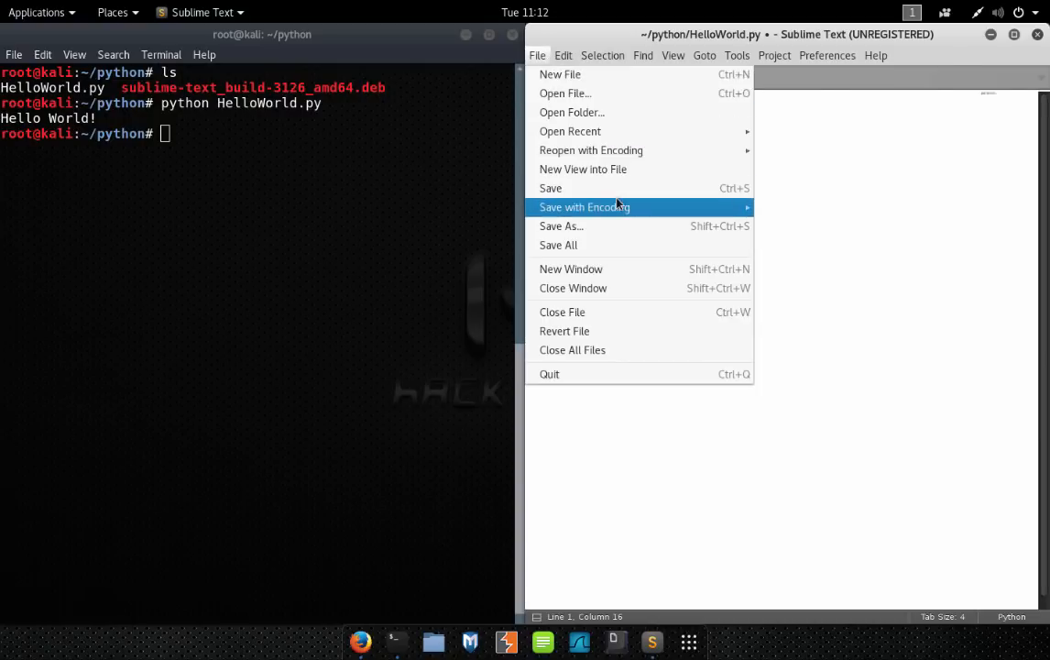
click(550, 187)
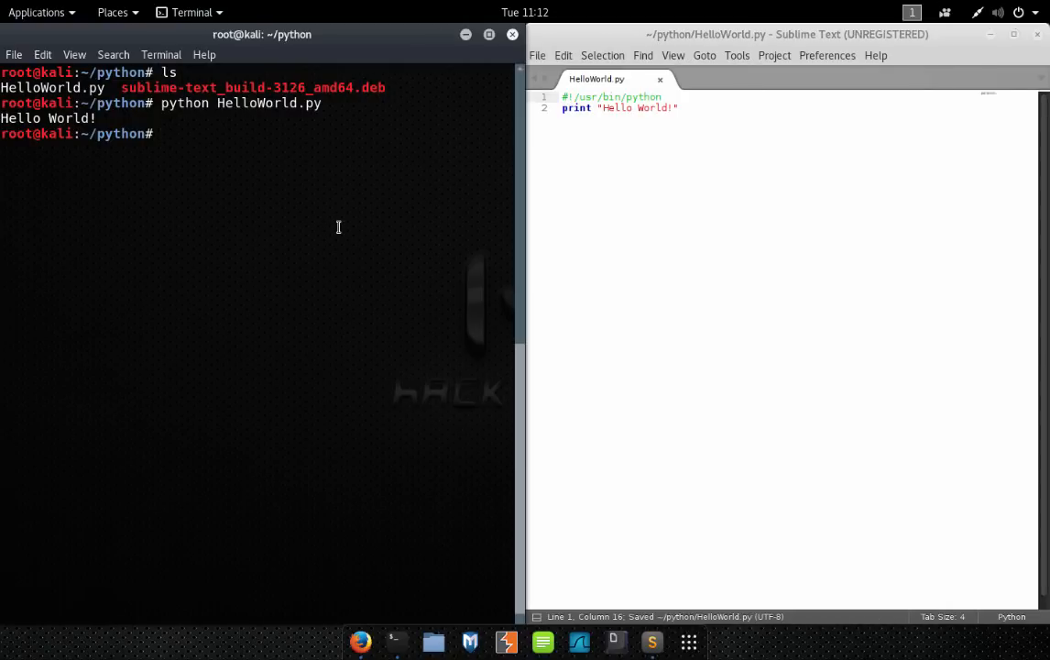
text(./)
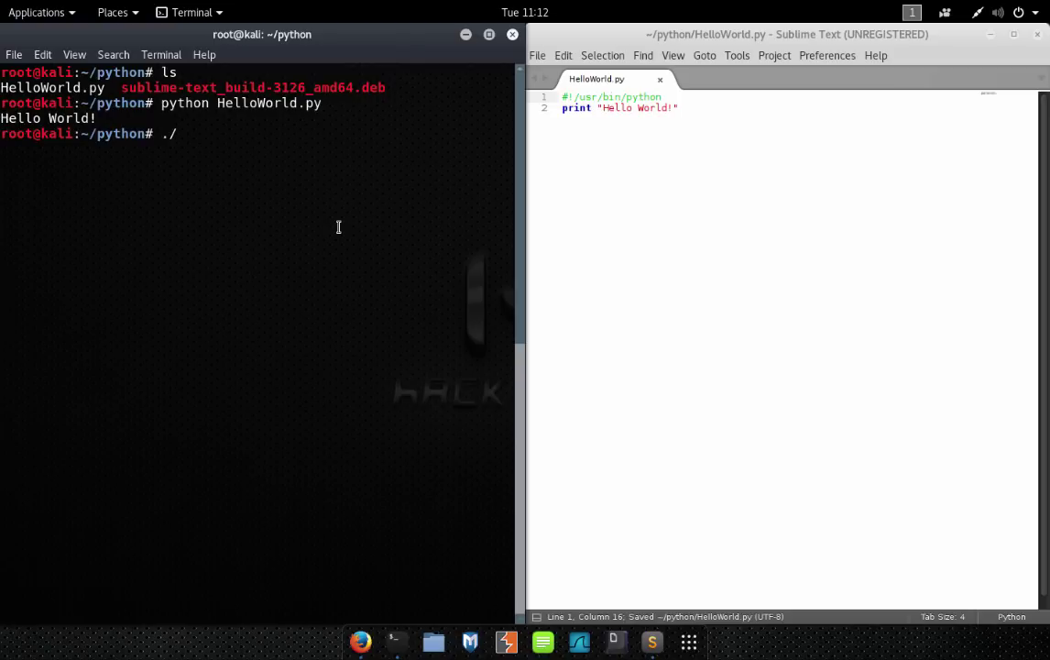
text(Hello)
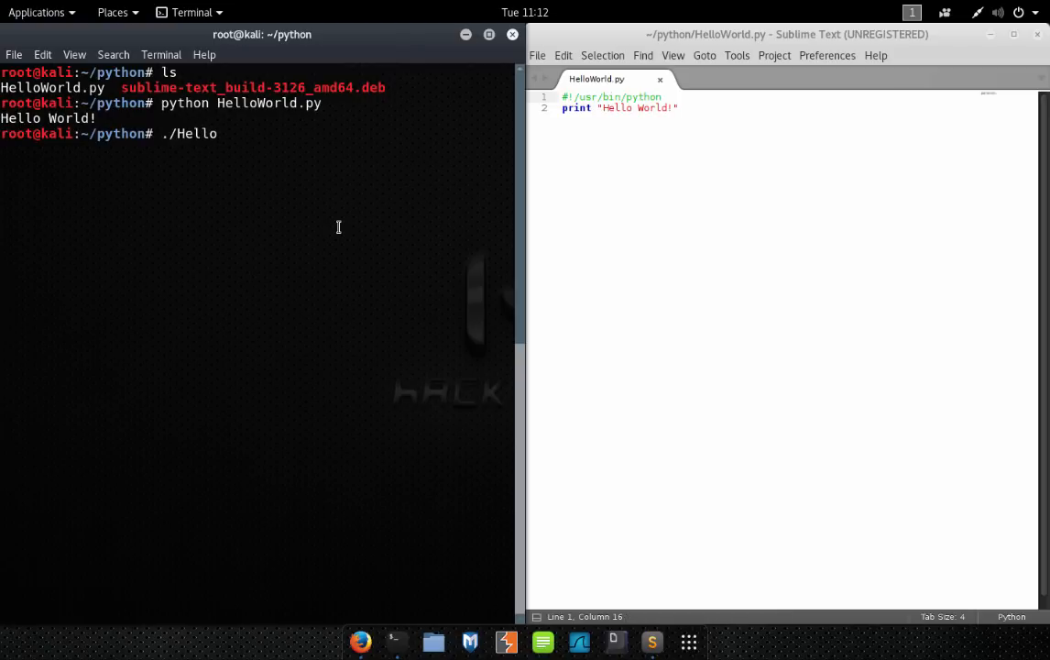
text(W)
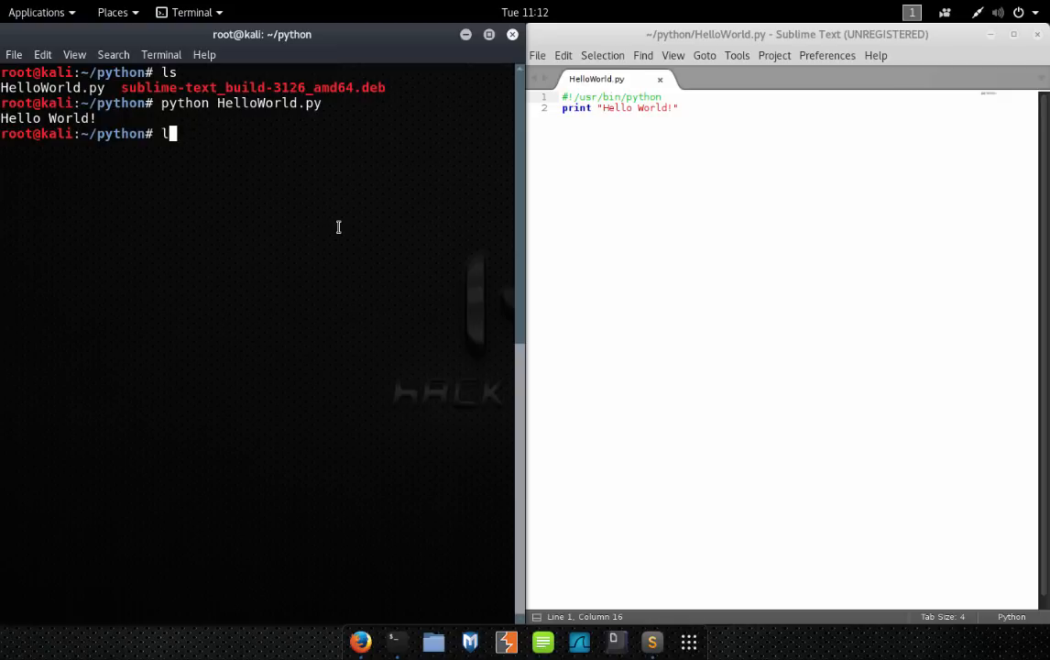
key(Return)
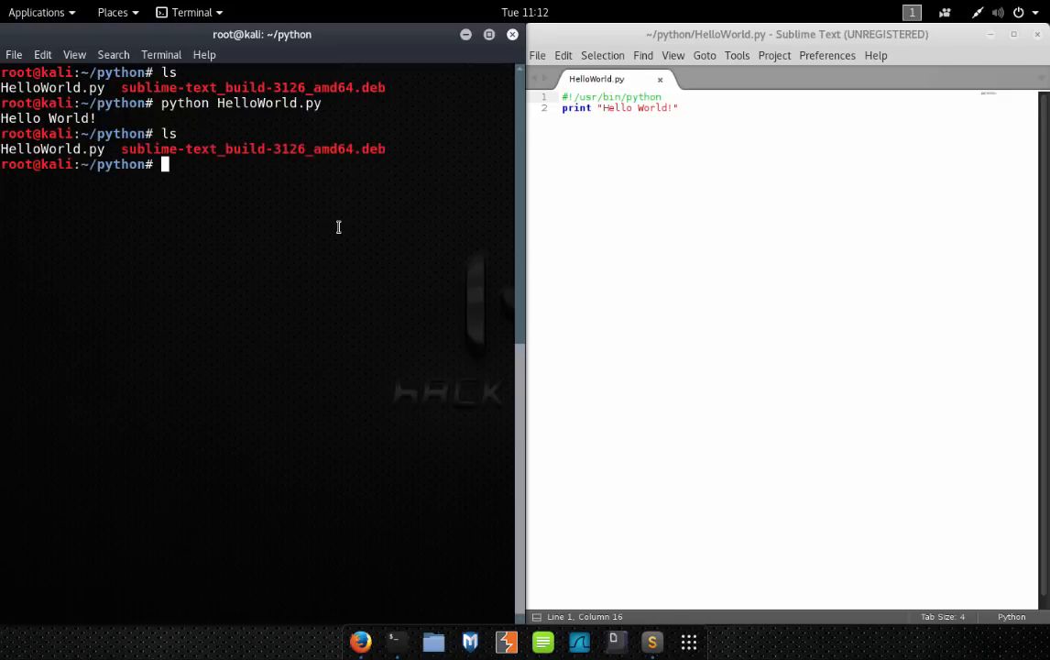
- Try running ./HelloWorld.py directly, which fails with Permission denied
text(./Hel)
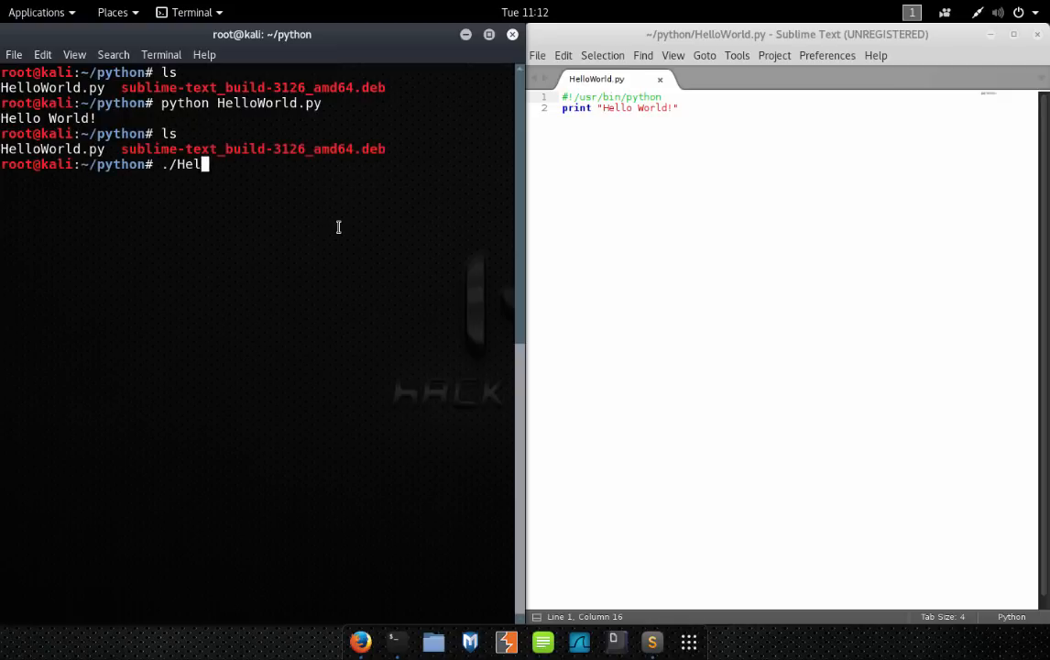
text(loWorld.[)
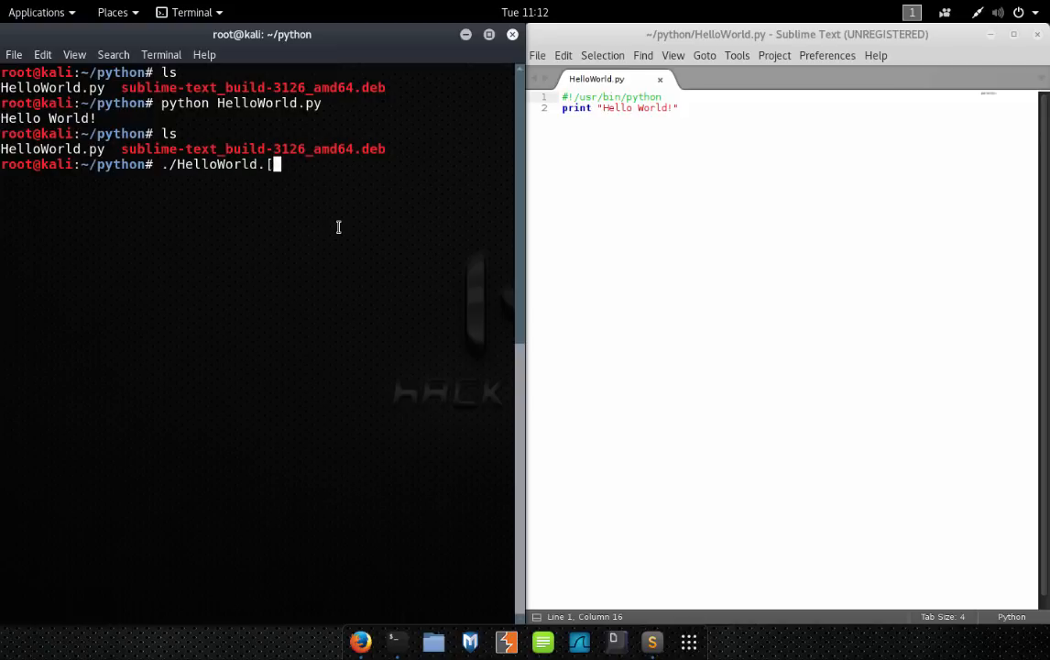
key(Return)
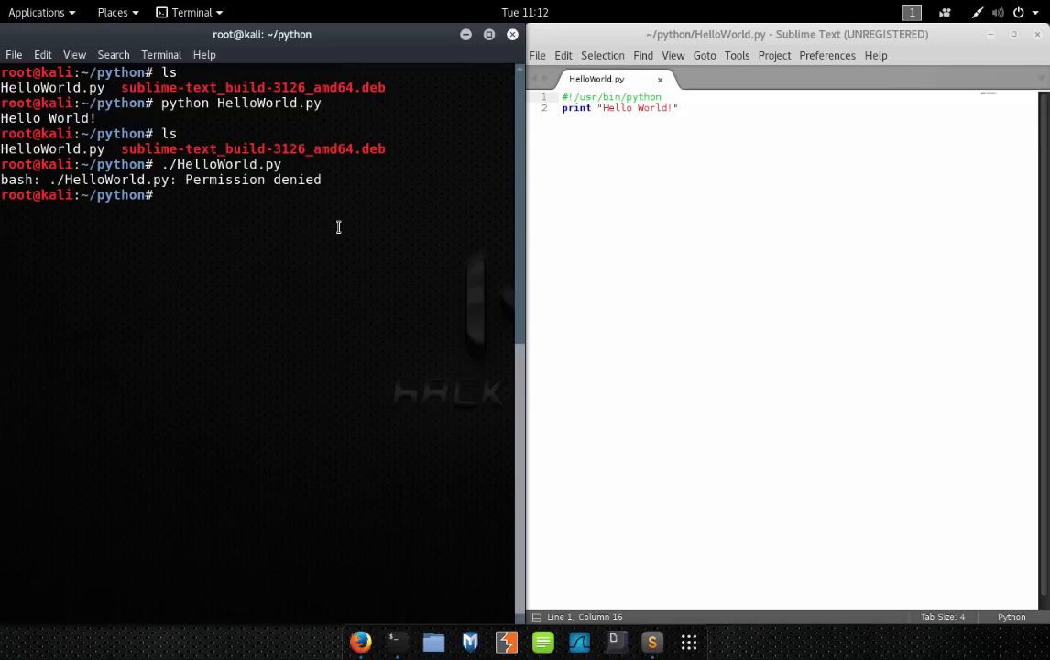
- Run chmod +x HelloWorld.py, then enter ./HelloWorld.py at the prompt
text(chmod +x Hello)
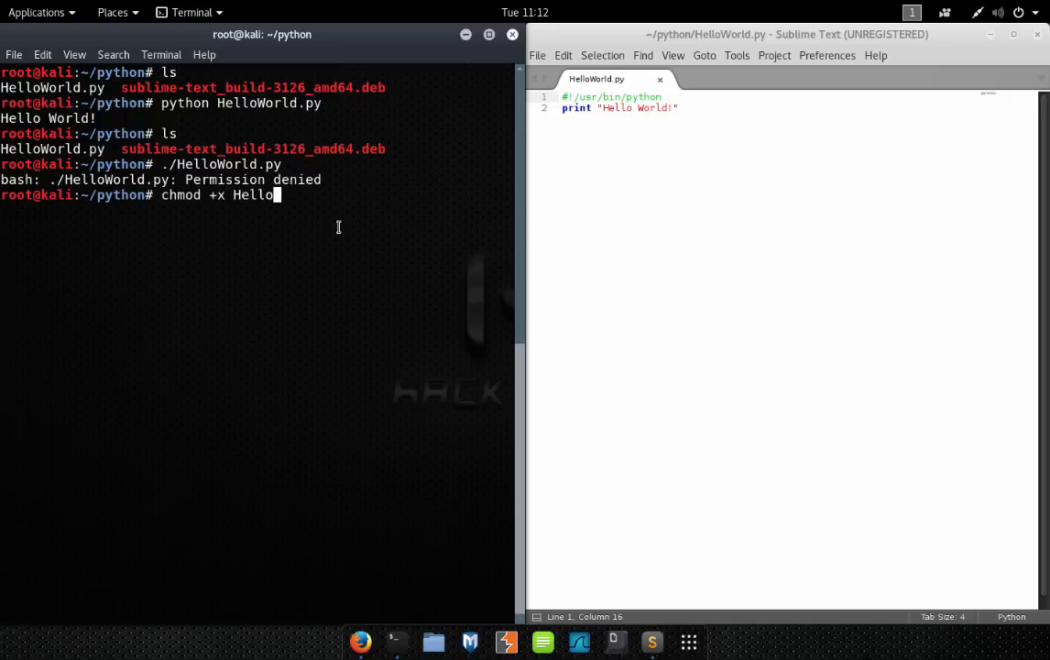
text(World.py)
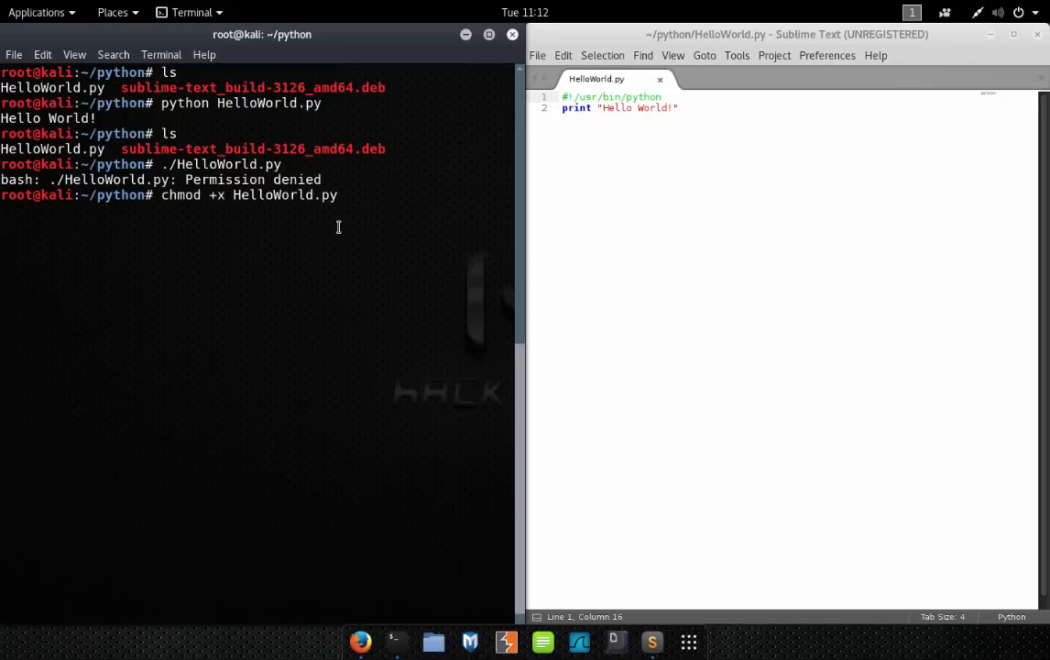
key(Return)
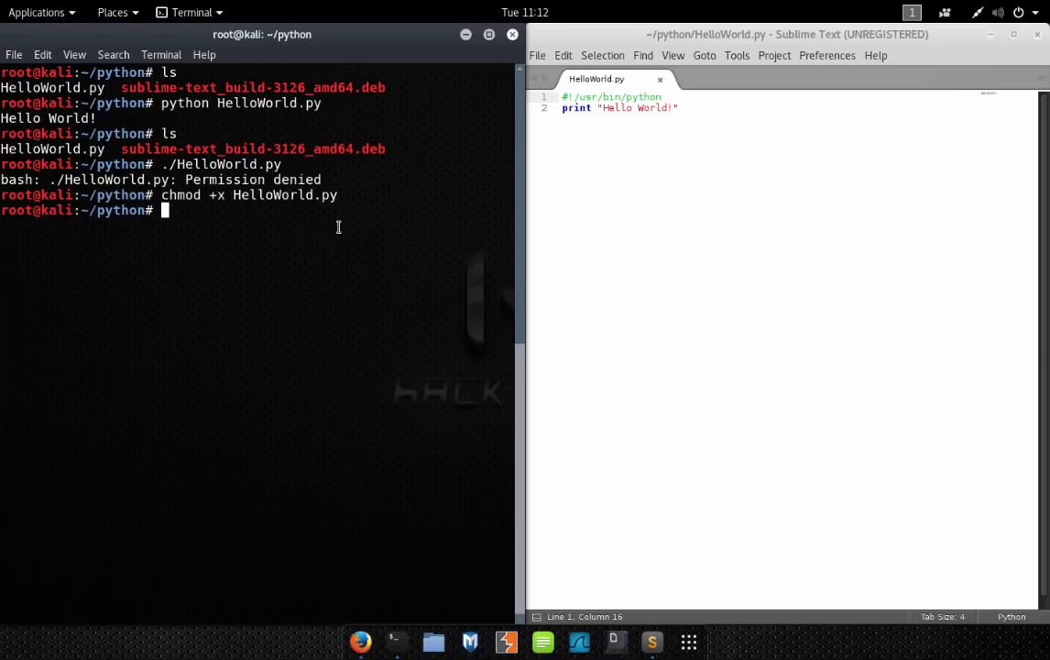
text(./HelloWorld.py)
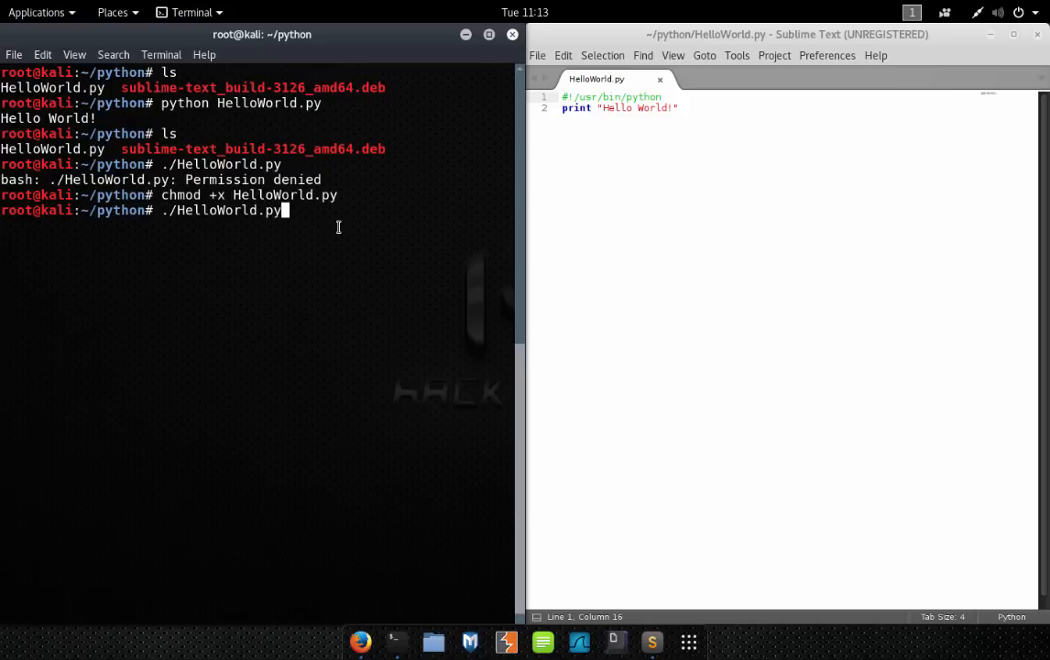